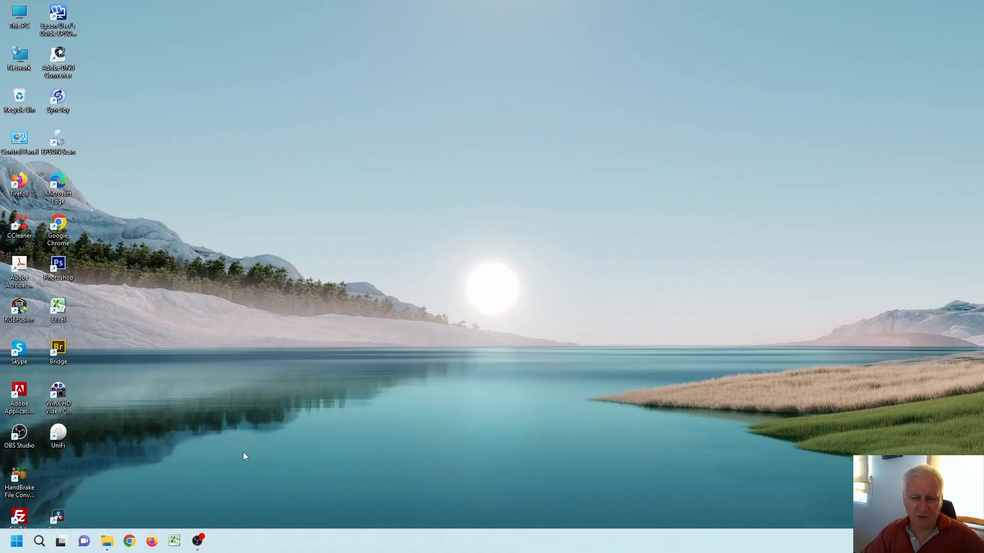
Launch EPSON Scan from the EPSON entries in the Start menu's All apps list.
left_click(19, 541)
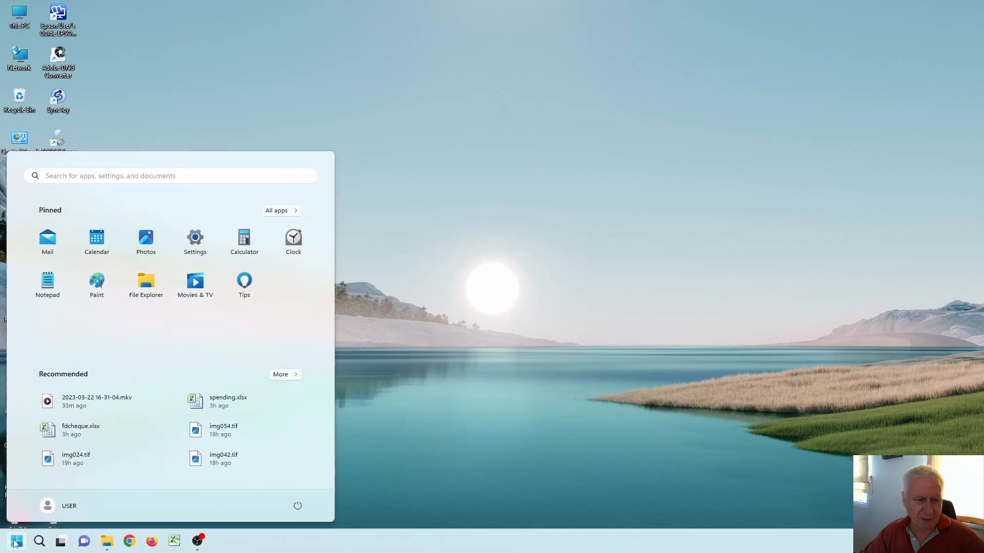
left_click(277, 210)
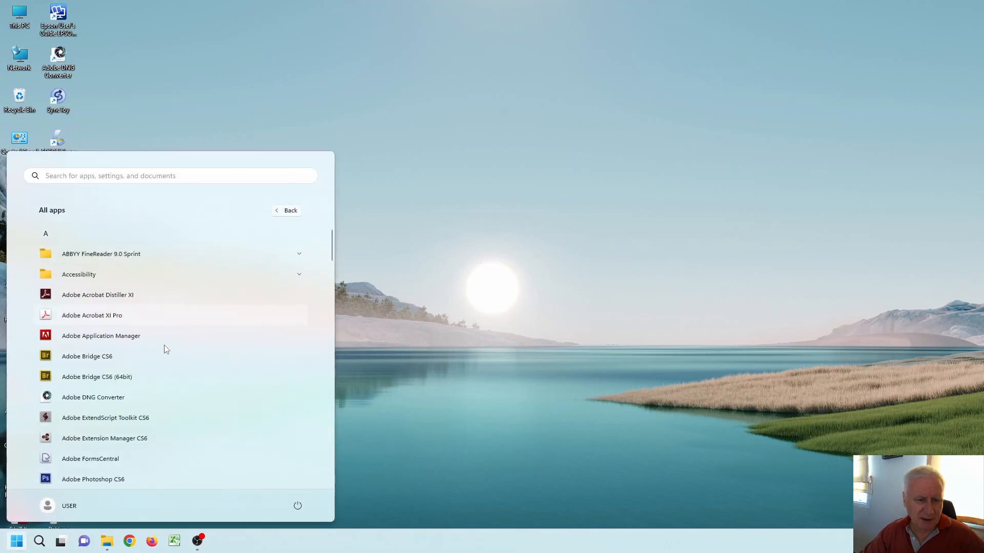
scroll("down", 3)
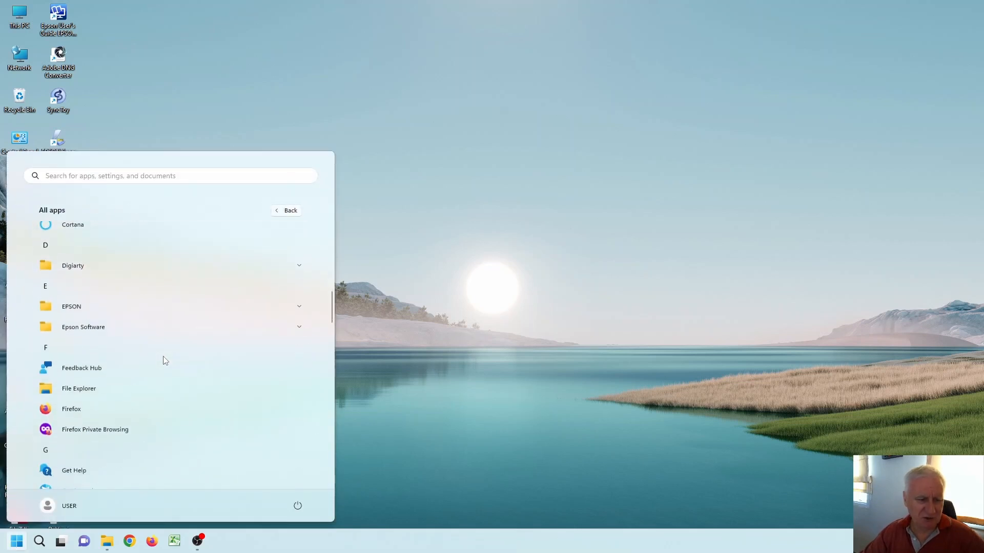
left_click(71, 306)
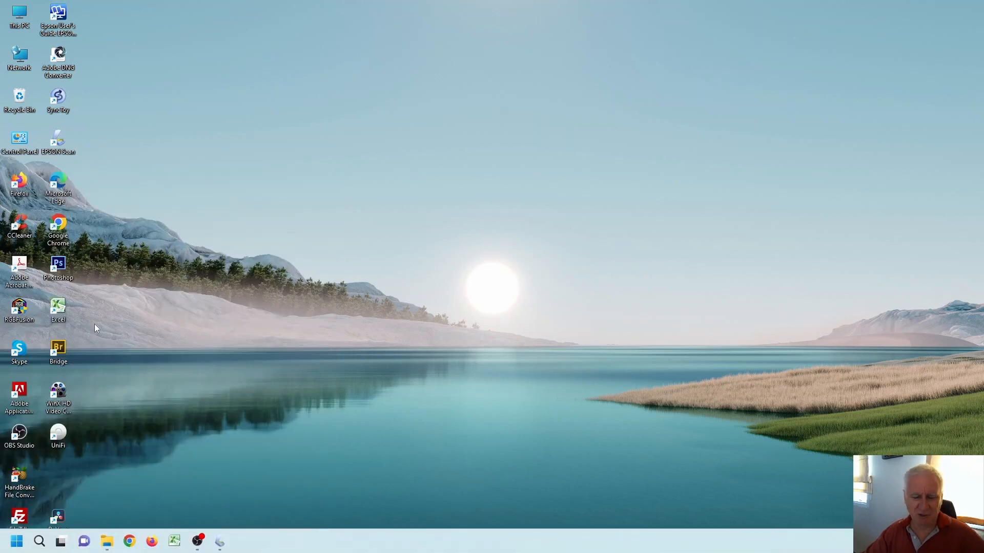
Bring up the EPSON Scan window in Full Auto Mode and show its scan mode list.
double_click(58, 141)
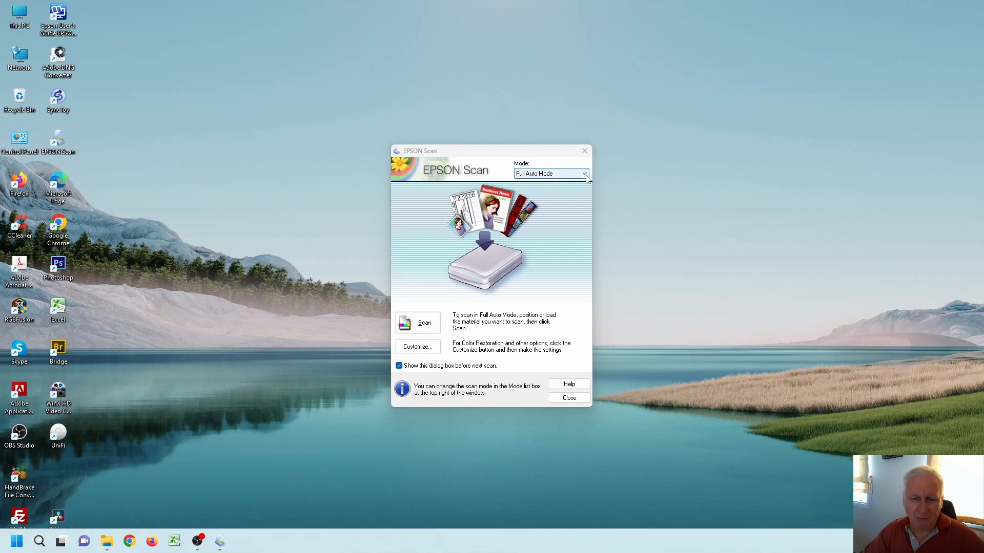
left_click(586, 173)
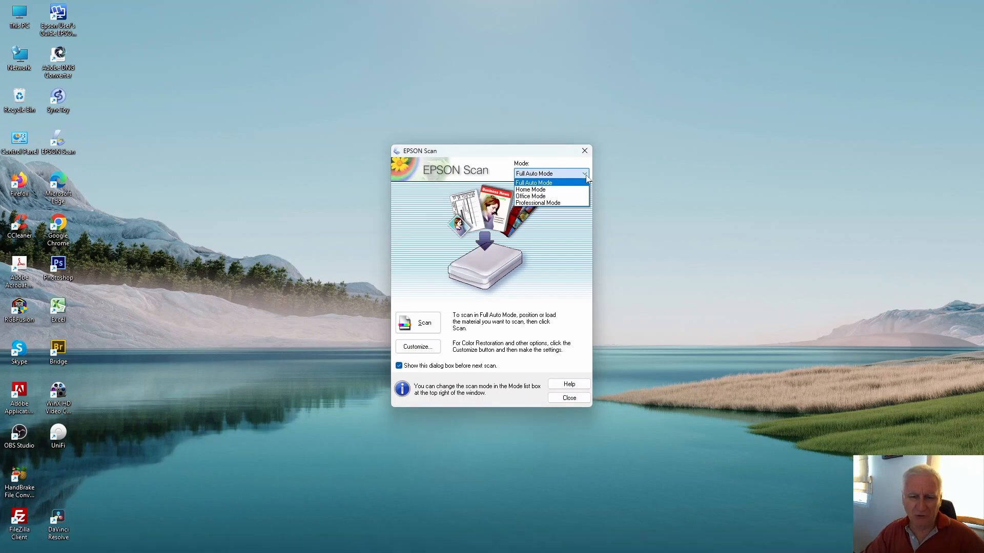
mouse_move(560, 204)
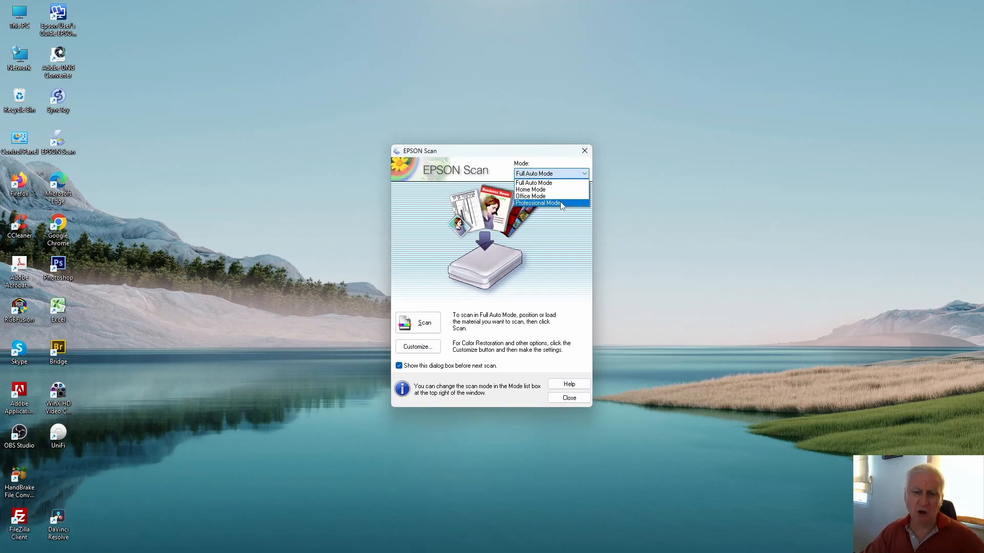
mouse_move(541, 196)
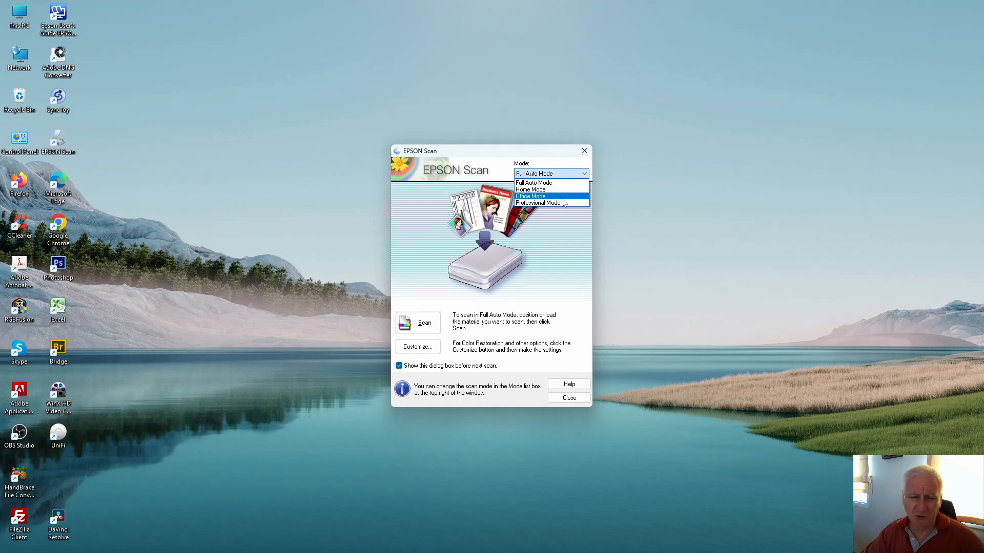
mouse_move(558, 193)
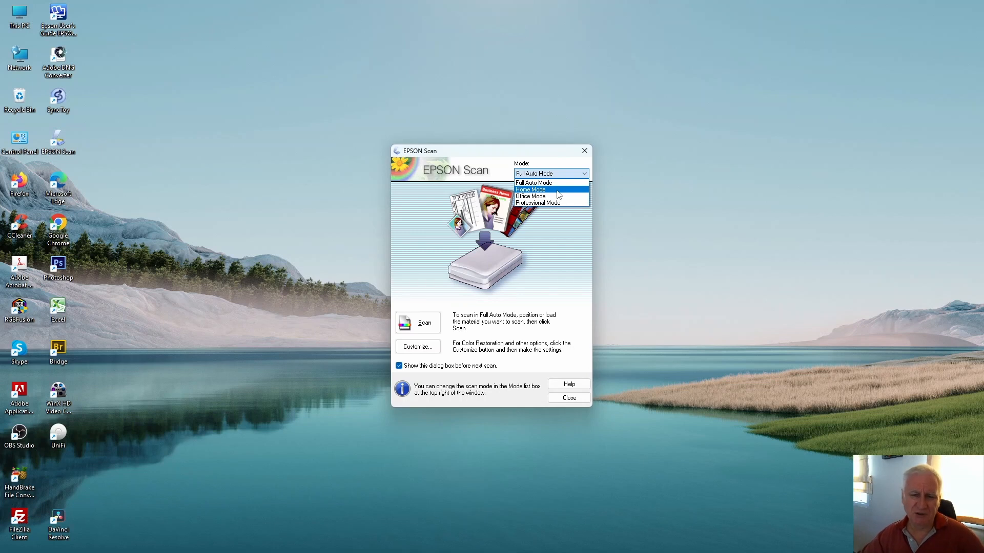
mouse_move(559, 203)
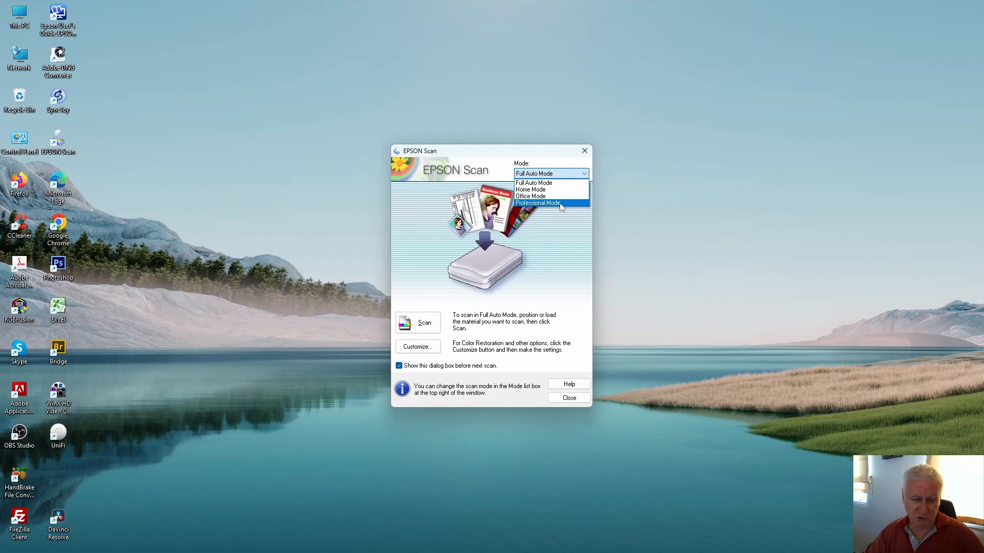
mouse_move(555, 190)
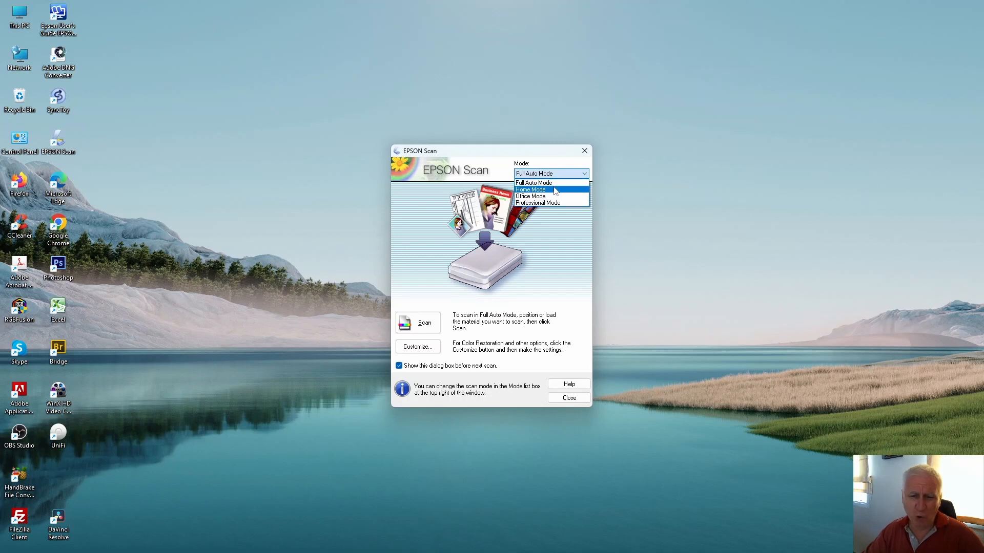
mouse_move(556, 182)
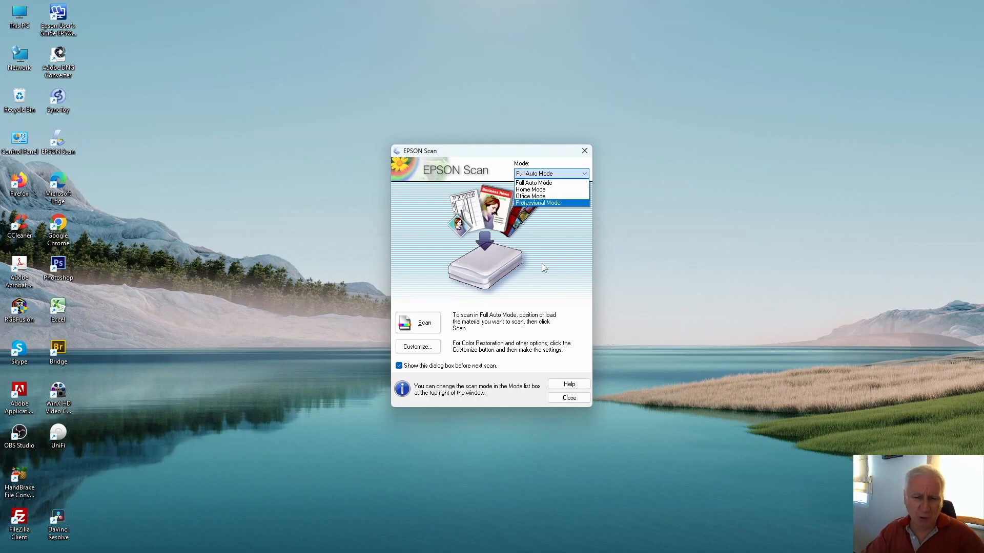
mouse_move(554, 290)
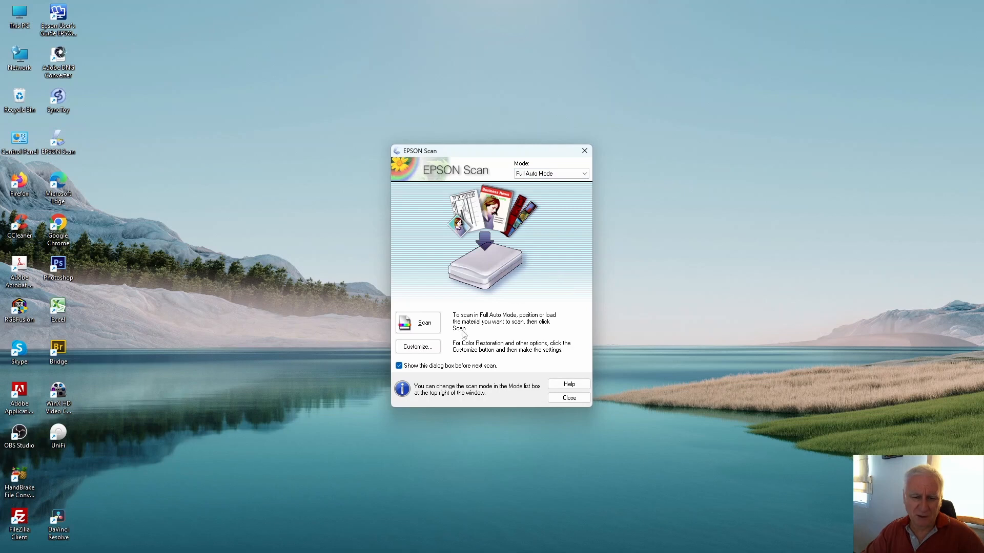
Under Customize, set File Save Settings to save TIFF files into the scan folder.
left_click(417, 346)
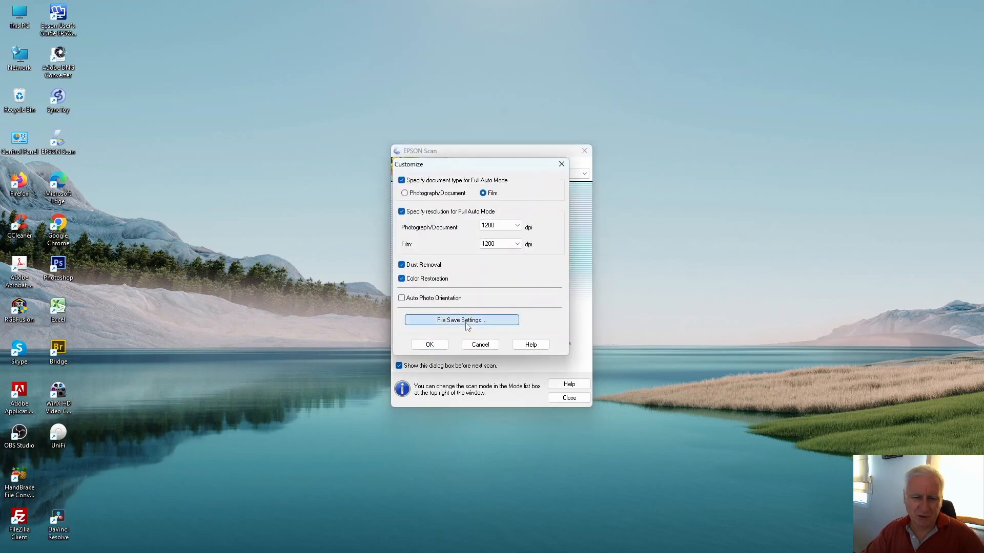
left_click(461, 320)
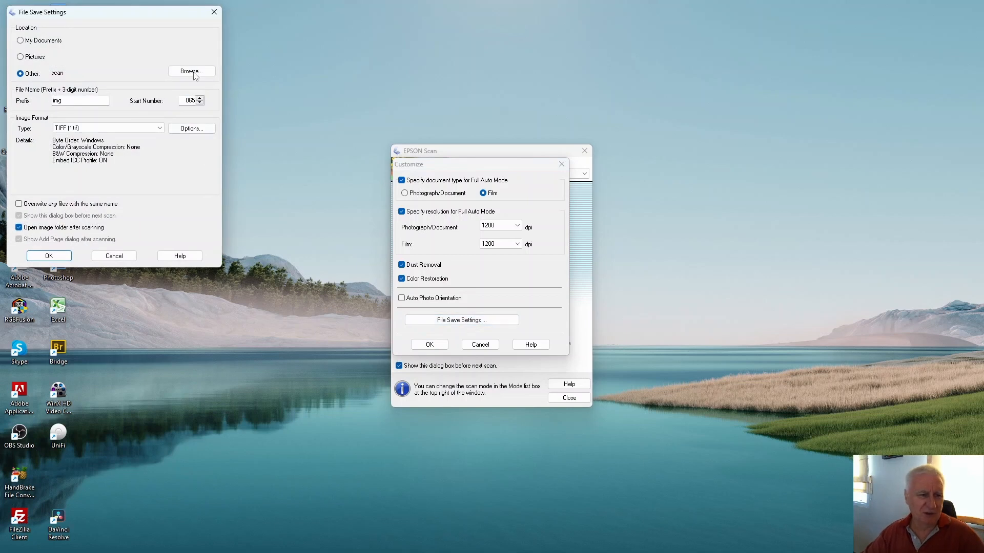
left_click(191, 71)
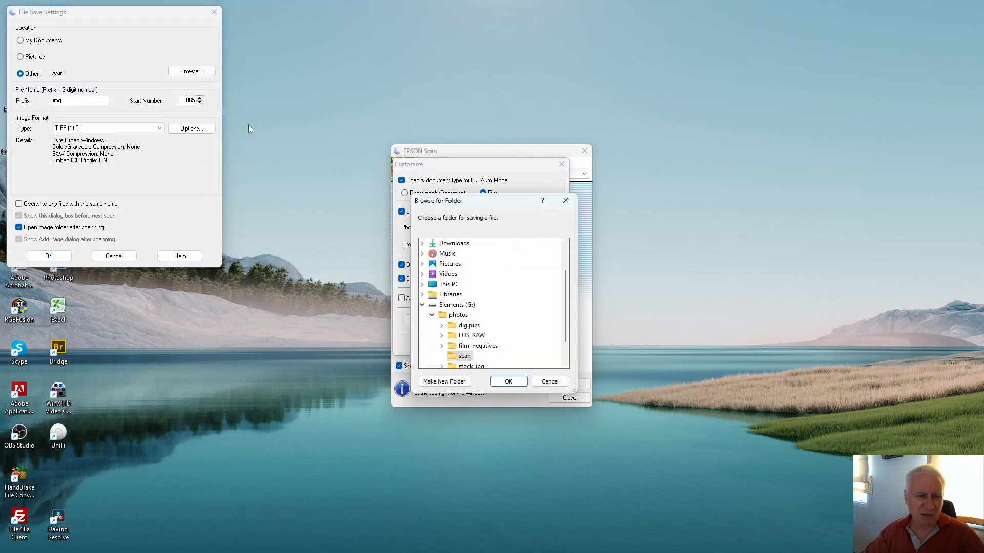
mouse_move(497, 319)
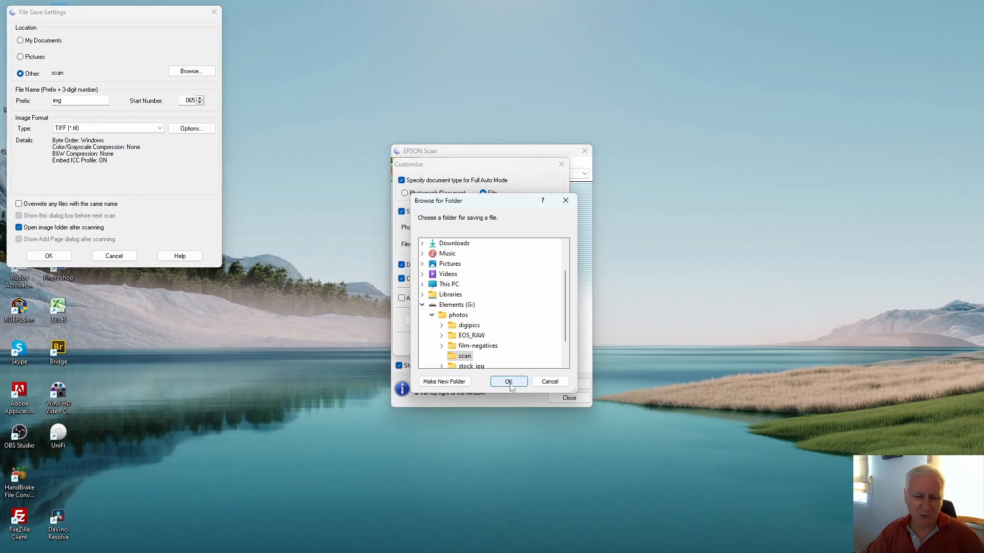
left_click(508, 381)
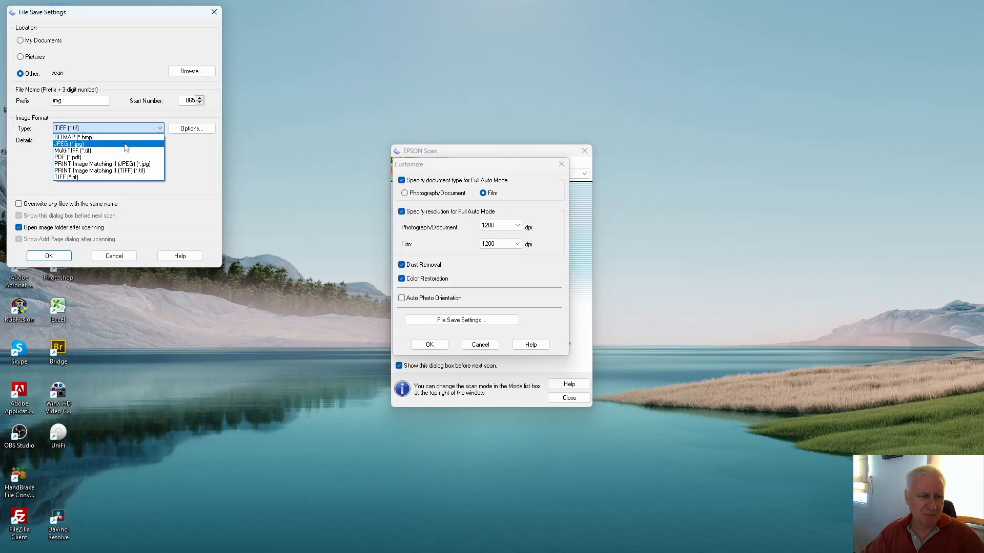
mouse_move(99, 185)
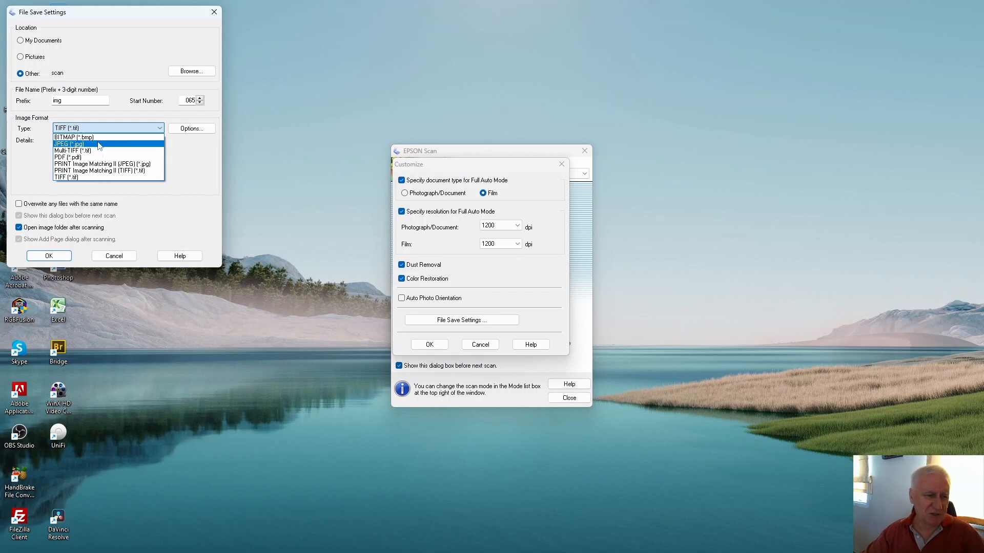
mouse_move(100, 137)
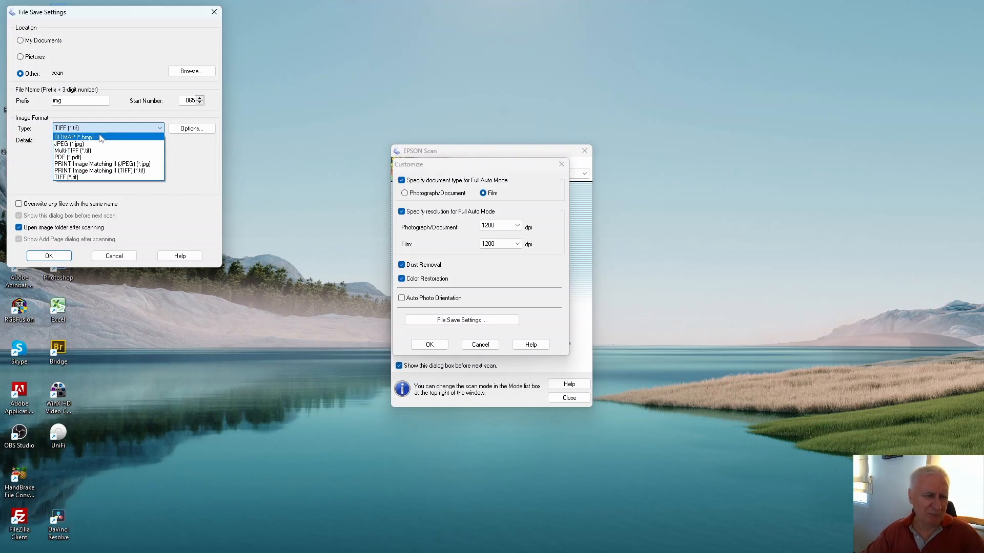
mouse_move(100, 152)
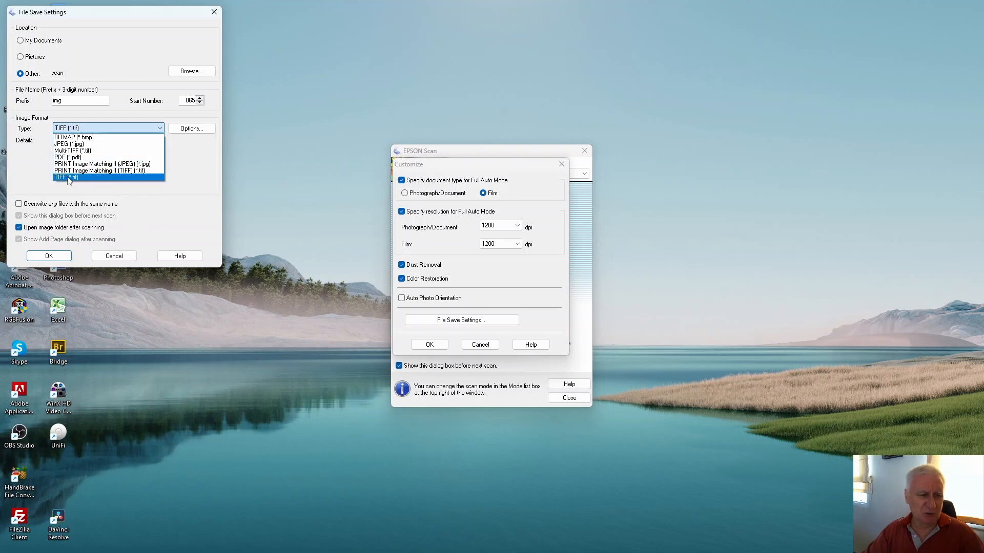
left_click(66, 177)
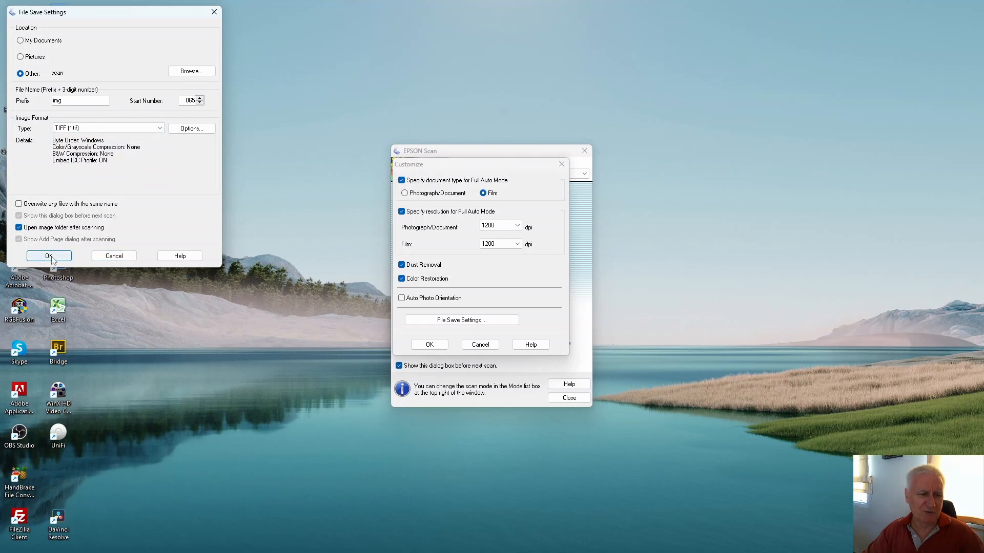
left_click(49, 256)
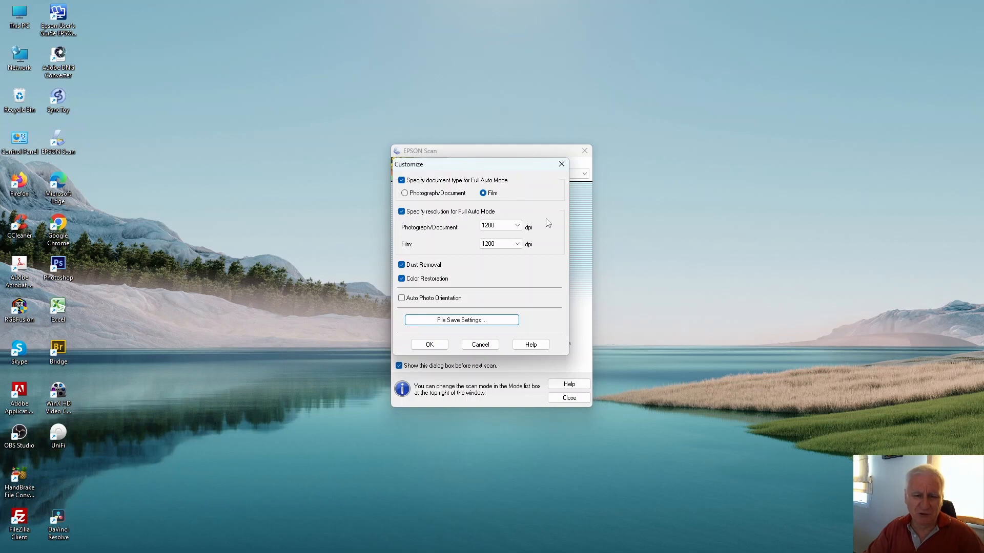
left_click(498, 244)
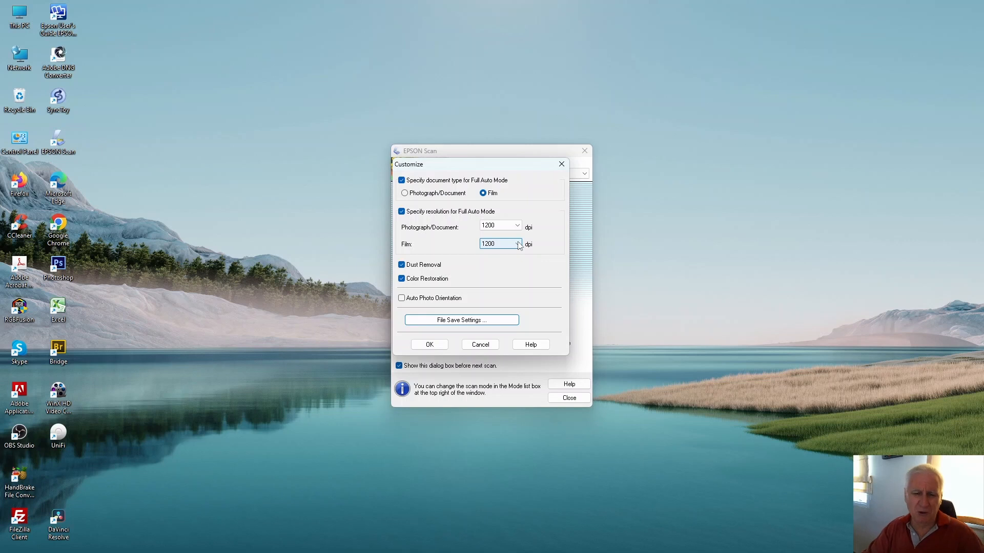
left_click(516, 244)
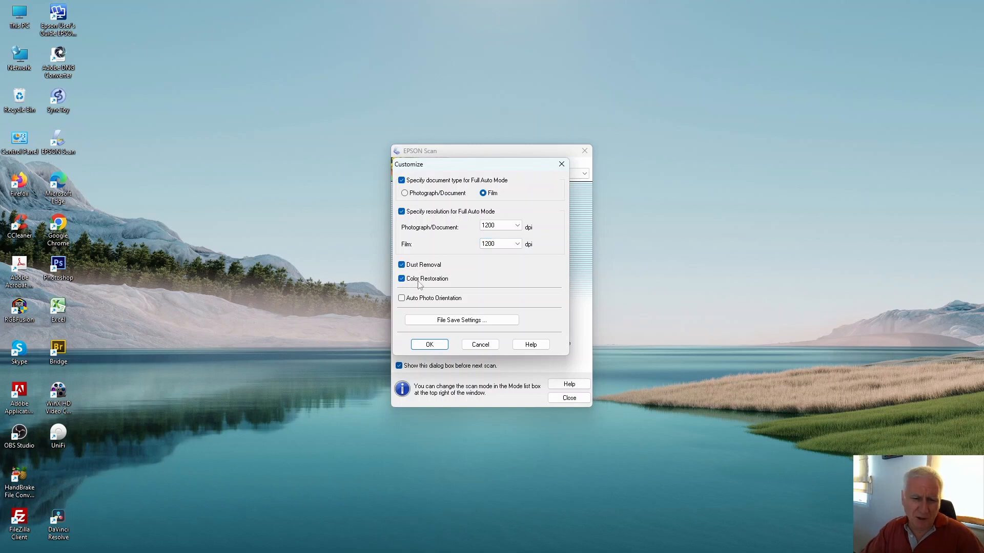
mouse_move(457, 282)
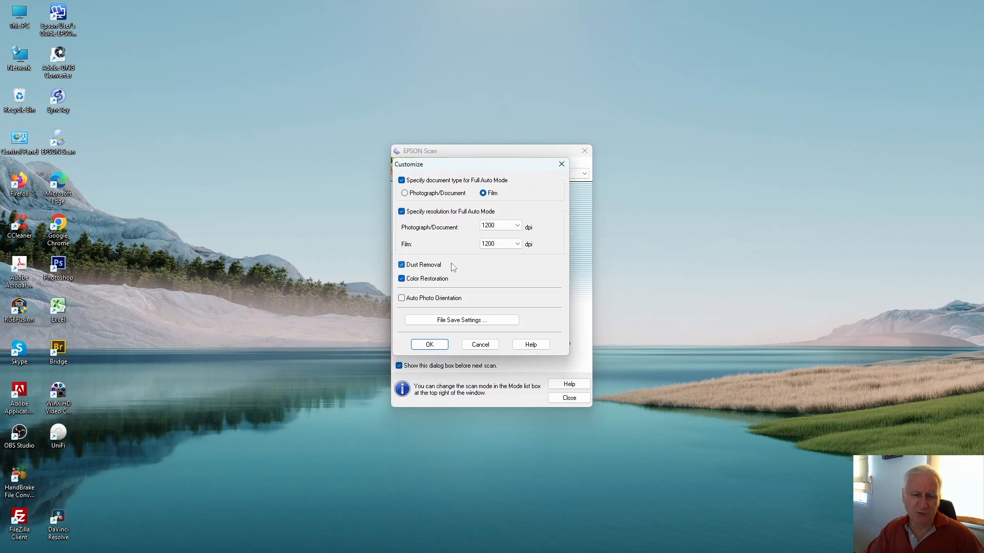
mouse_move(456, 271)
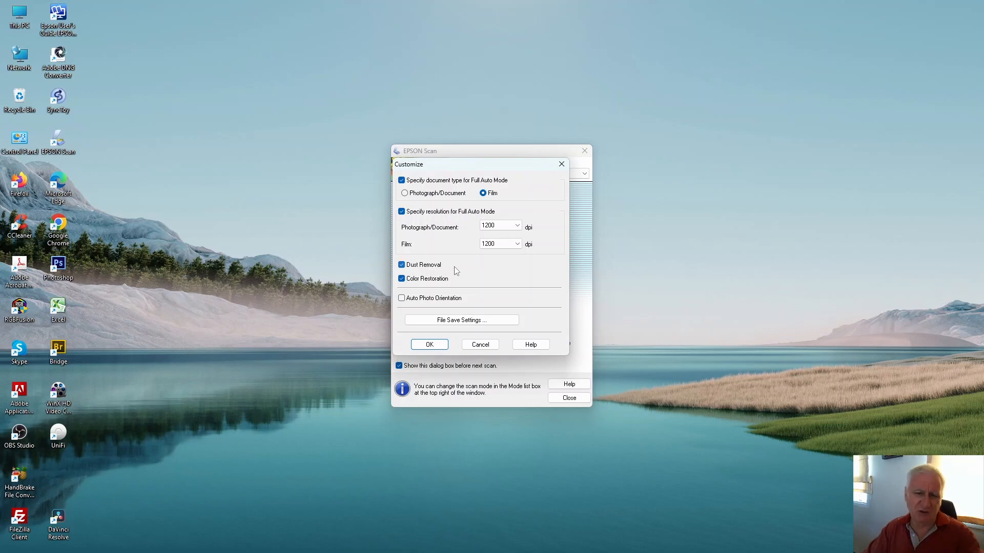
Accept the customised Full Auto Mode settings, starting an automatic preview.
left_click(430, 344)
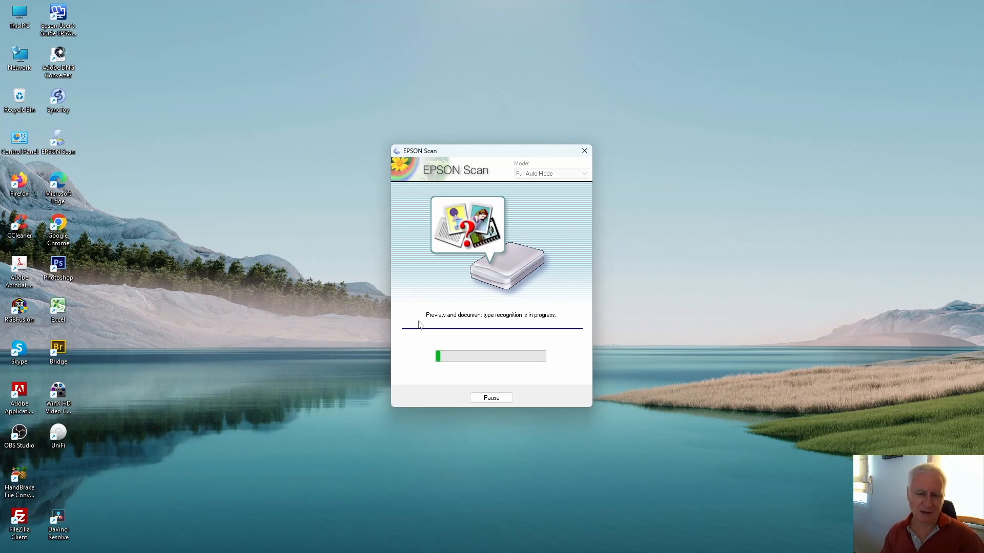
mouse_move(568, 323)
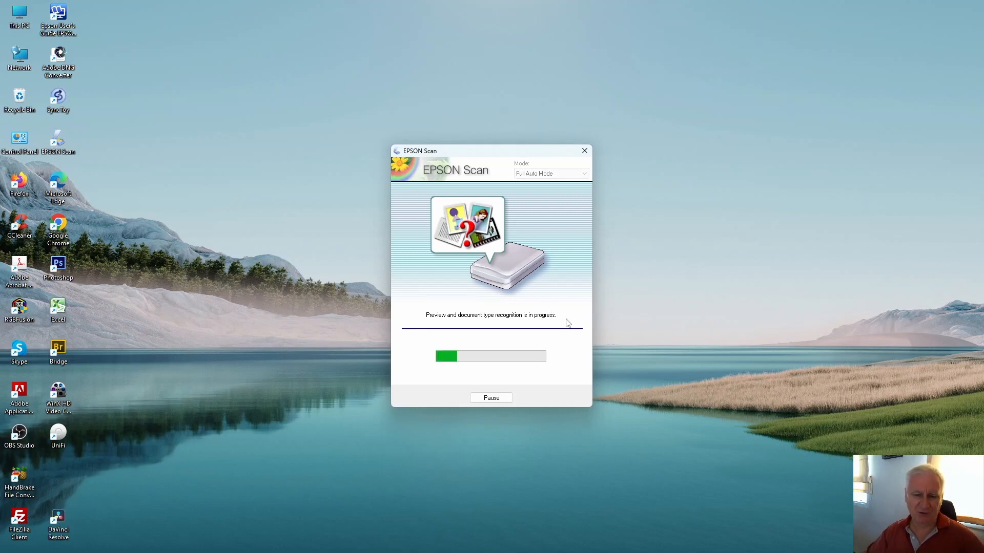
mouse_move(652, 310)
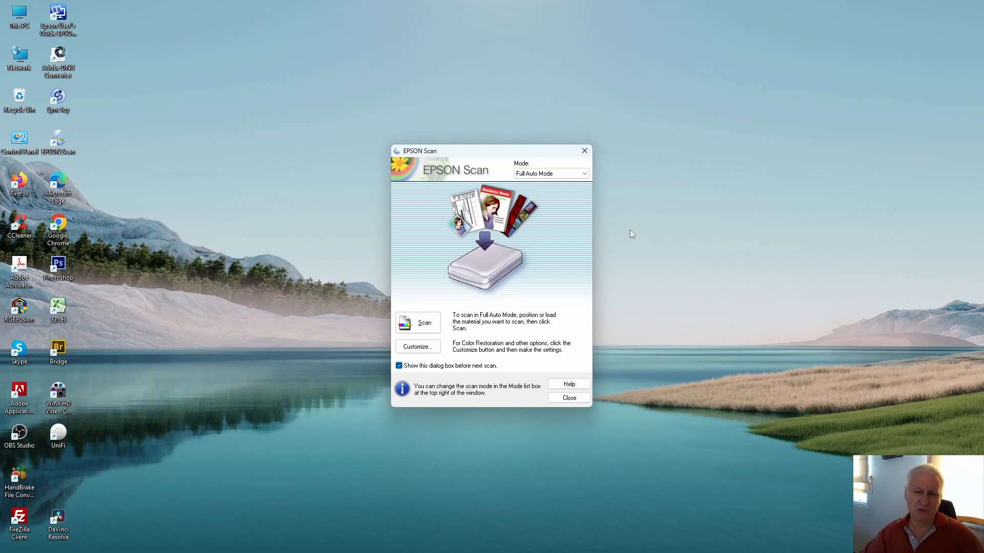
mouse_move(629, 202)
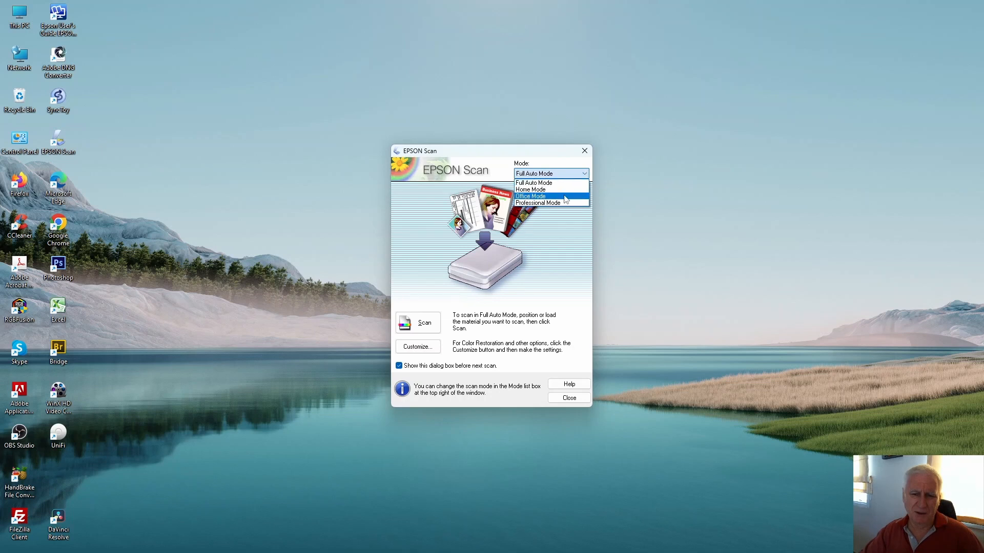
Switch to Professional Mode with Film document type, Positive Film and 48-bit Color.
left_click(537, 203)
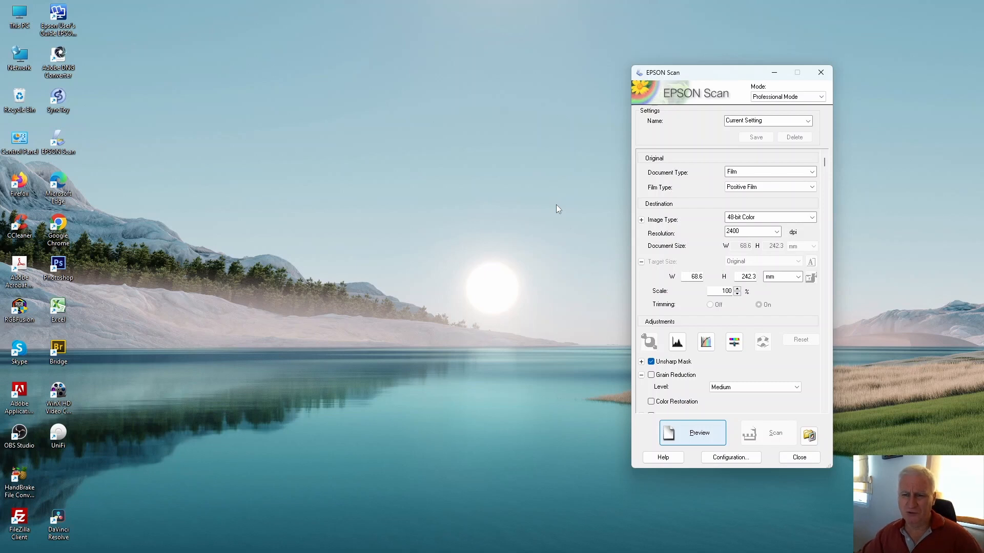
mouse_move(795, 161)
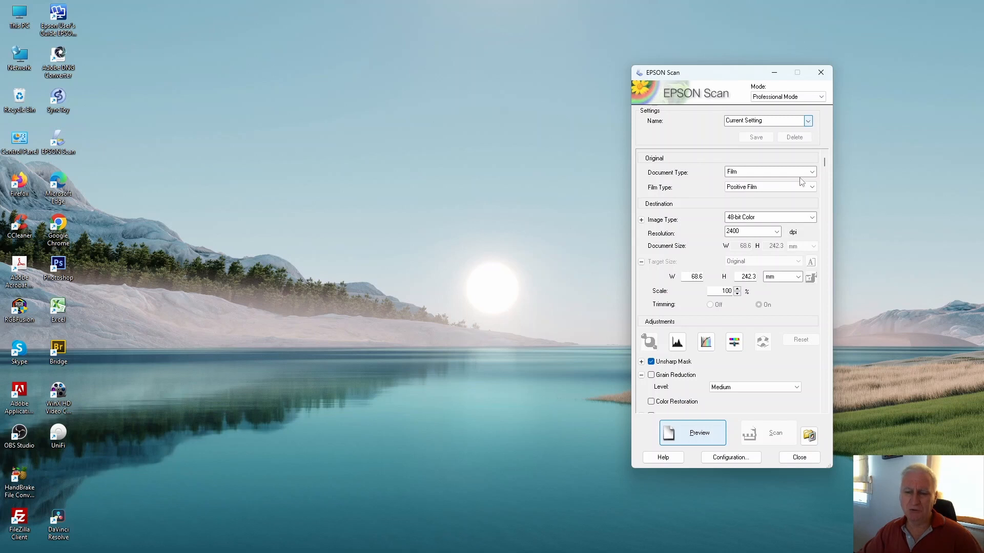
mouse_move(811, 189)
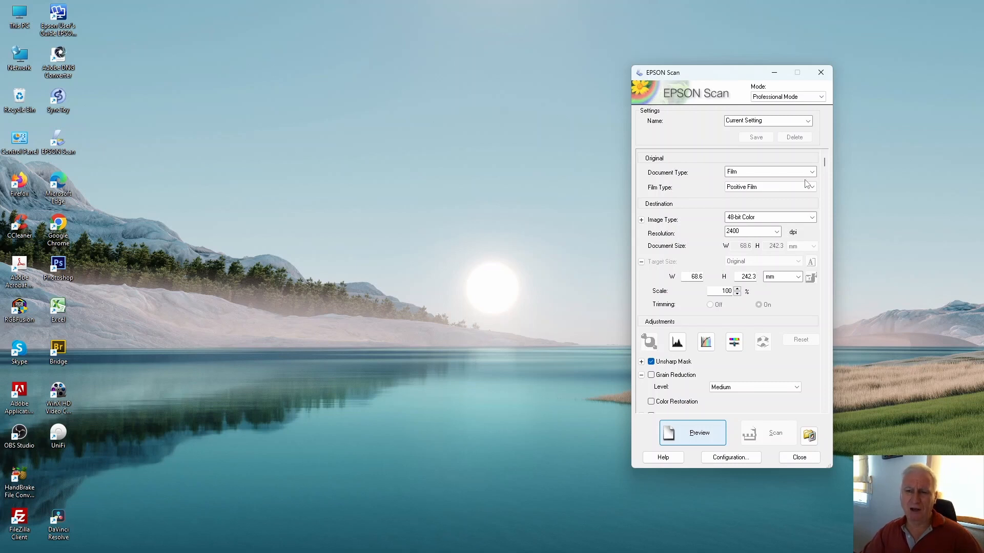
mouse_move(823, 126)
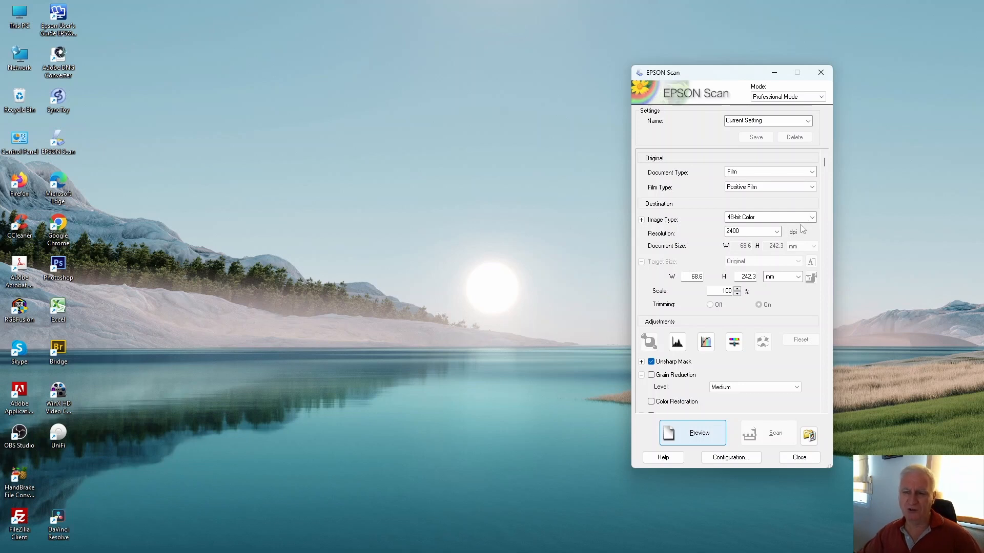
left_click(812, 172)
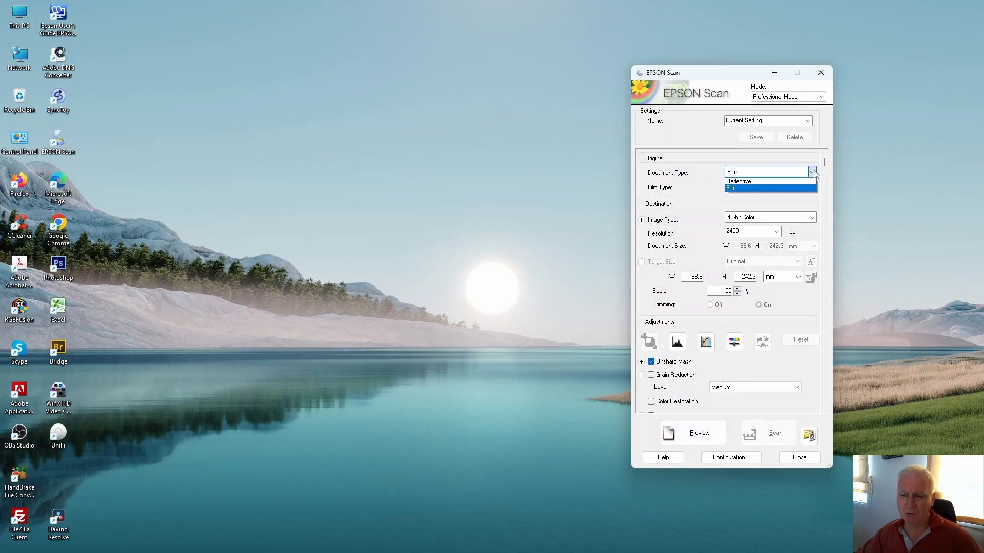
left_click(746, 188)
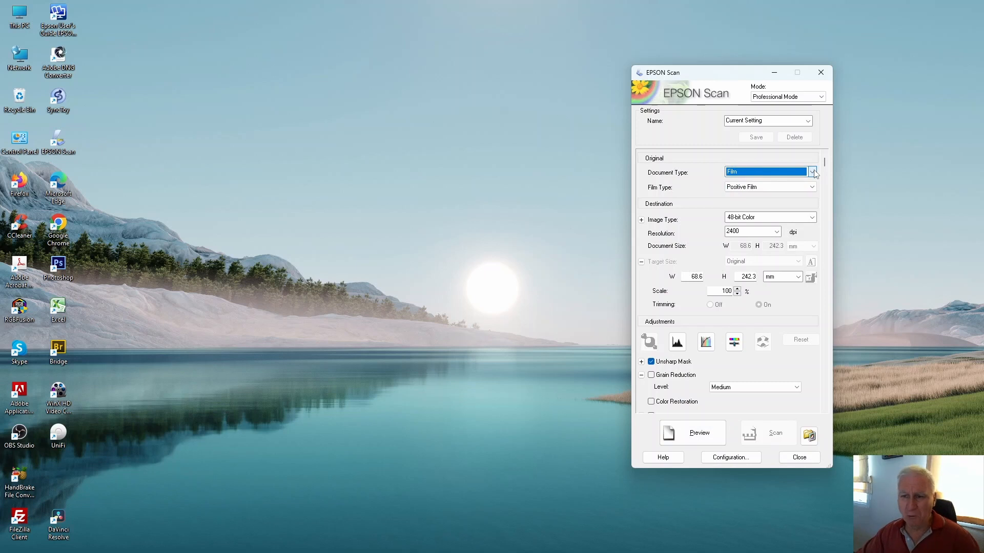
left_click(812, 172)
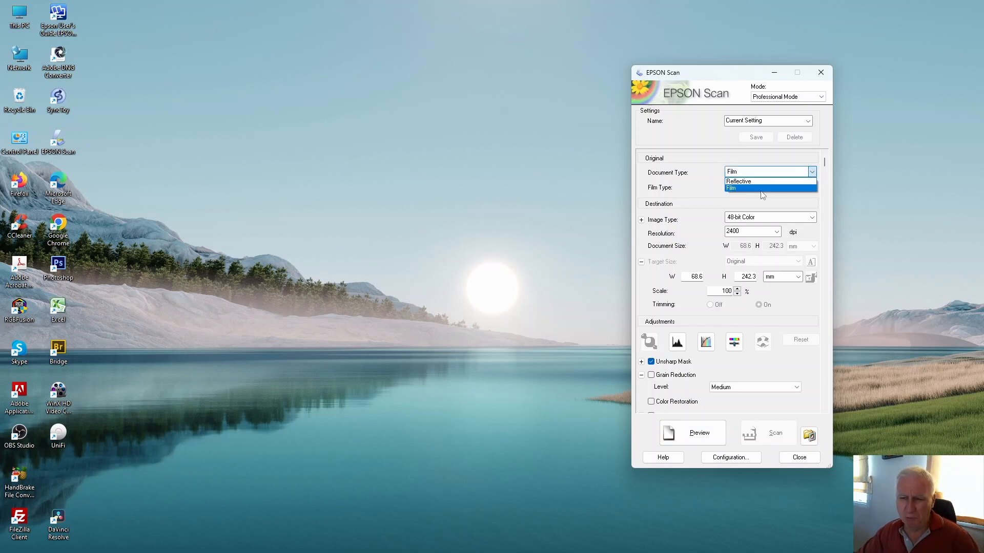
mouse_move(756, 182)
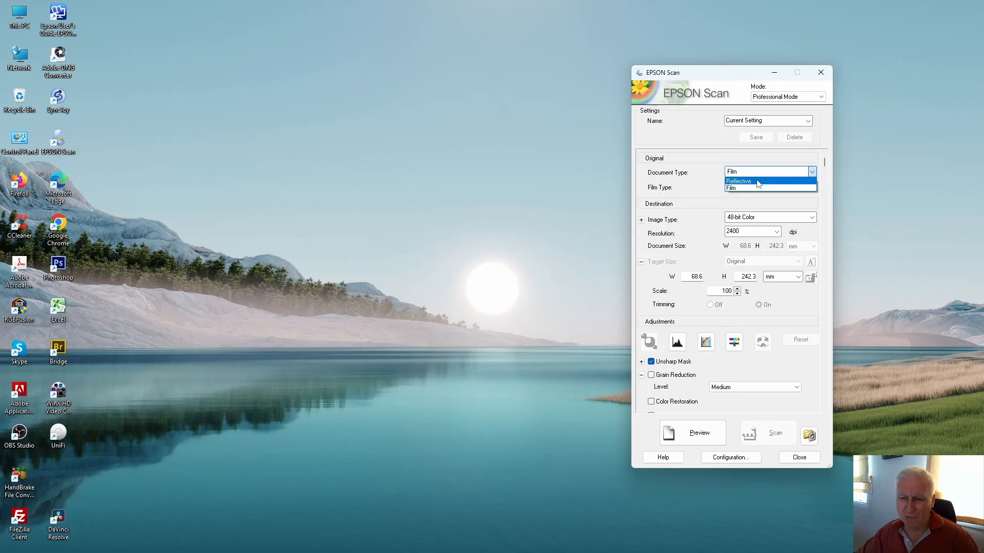
mouse_move(762, 189)
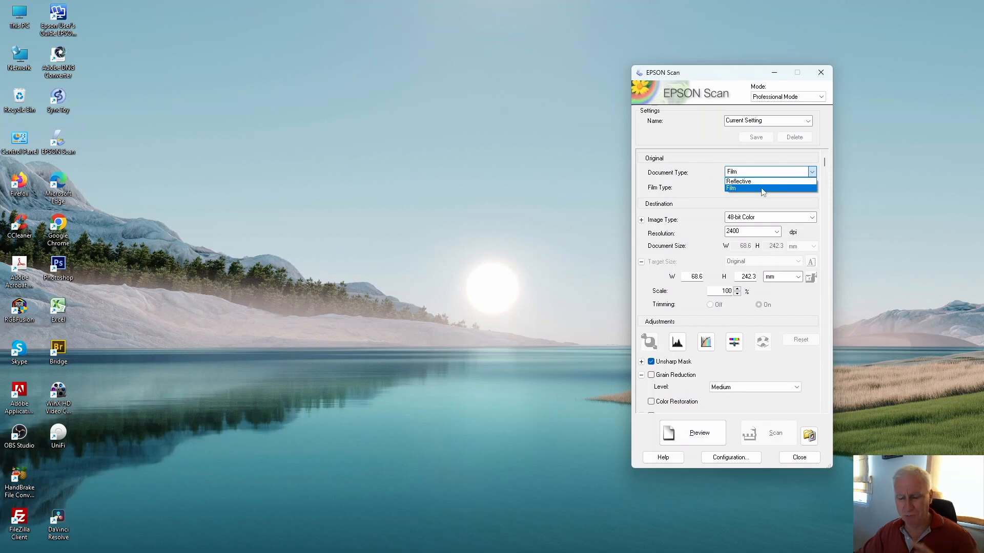
left_click(761, 188)
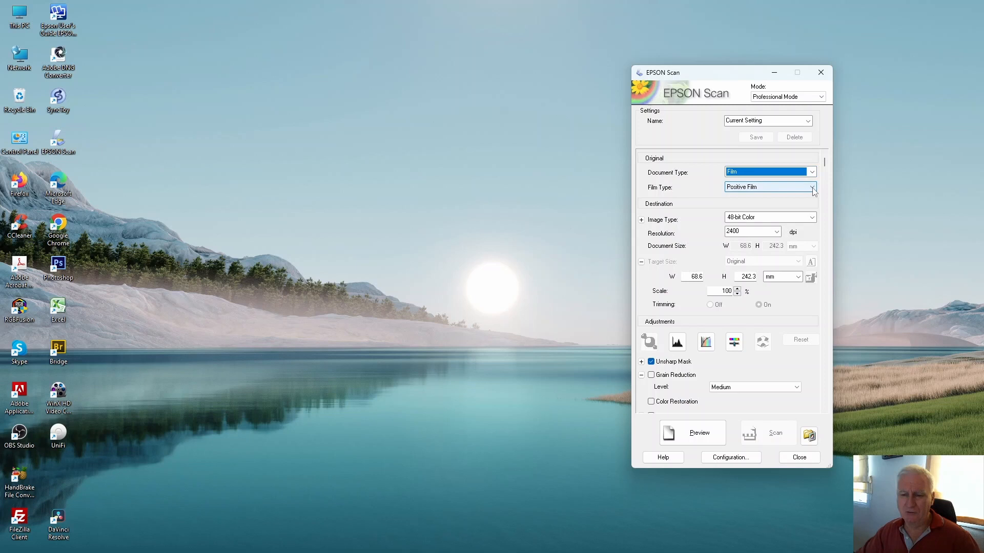
left_click(811, 187)
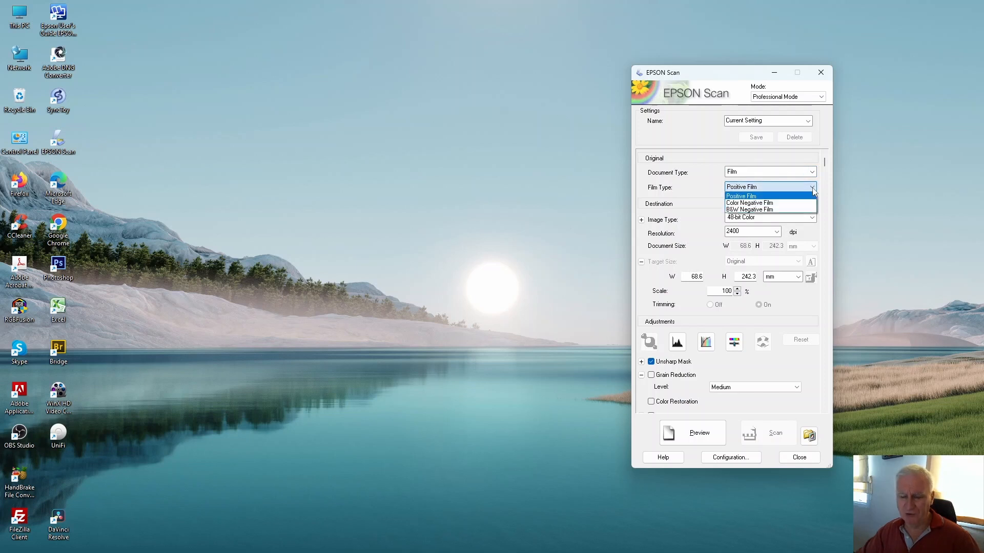
mouse_move(771, 203)
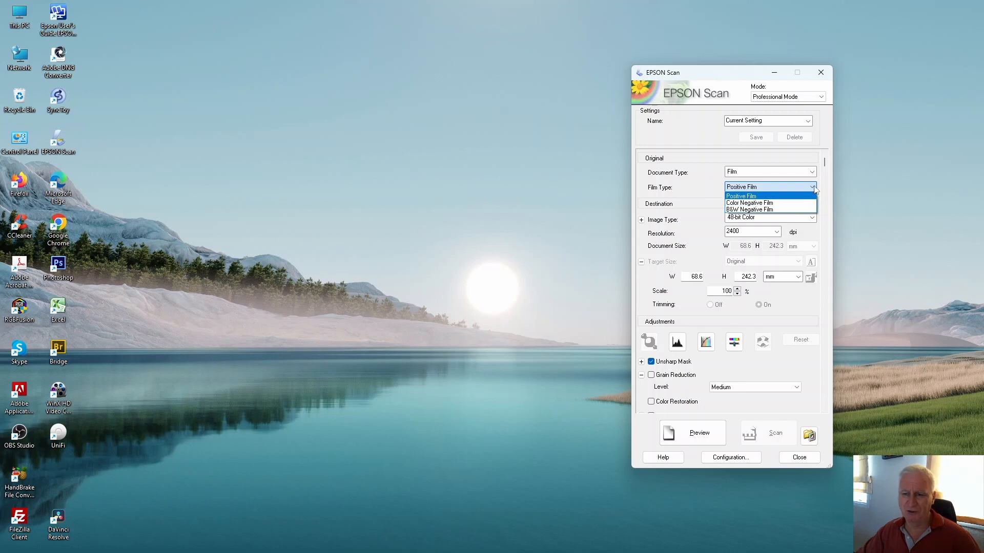
mouse_move(769, 202)
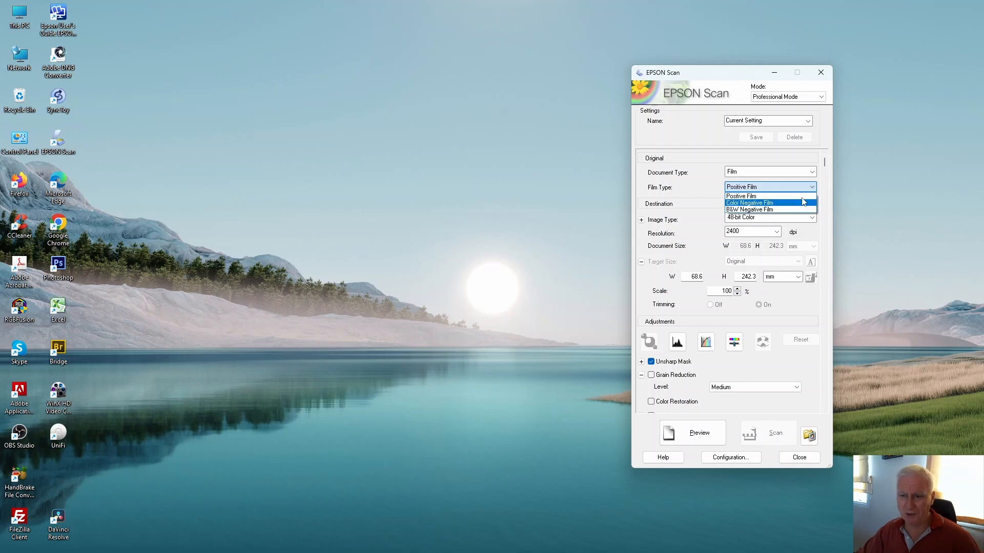
left_click(741, 196)
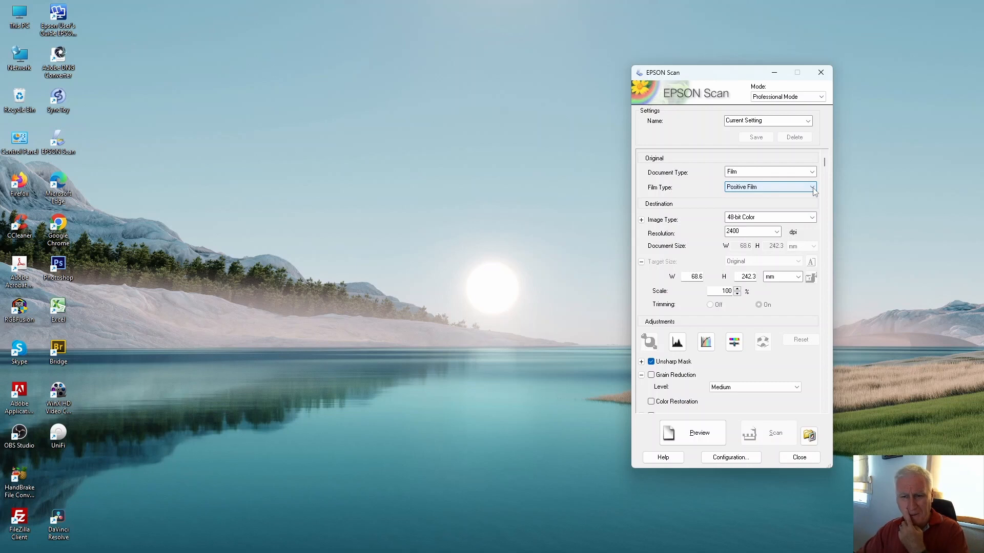
left_click(812, 217)
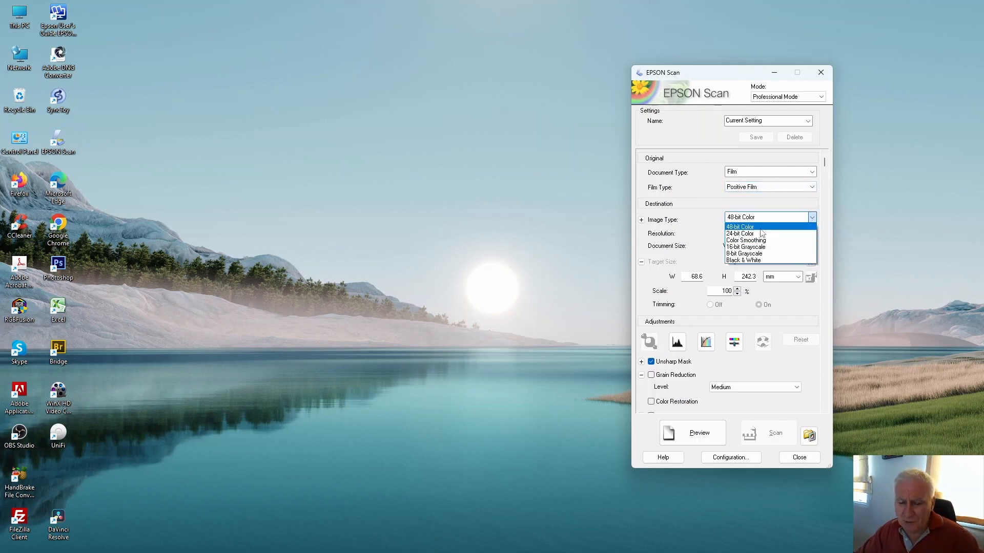
mouse_move(745, 241)
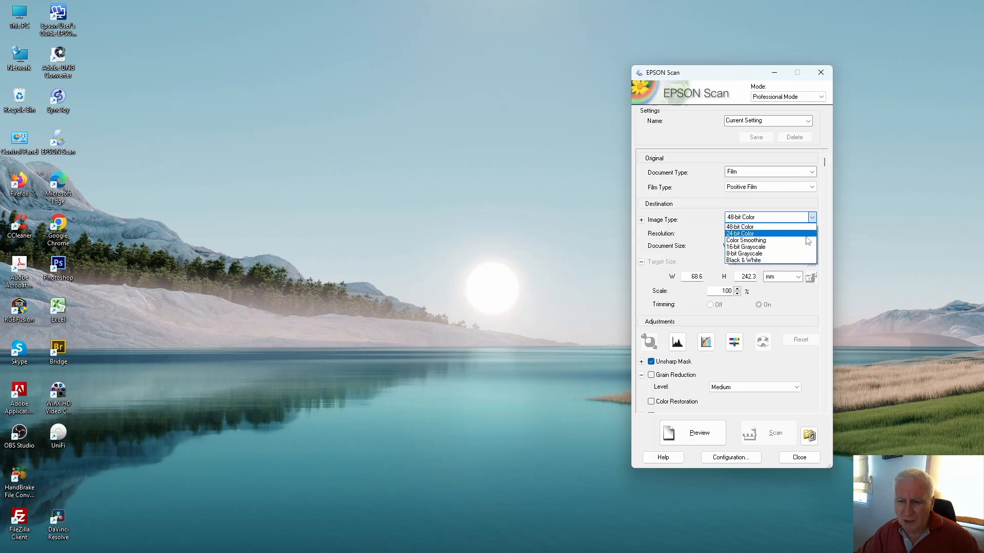
left_click(740, 226)
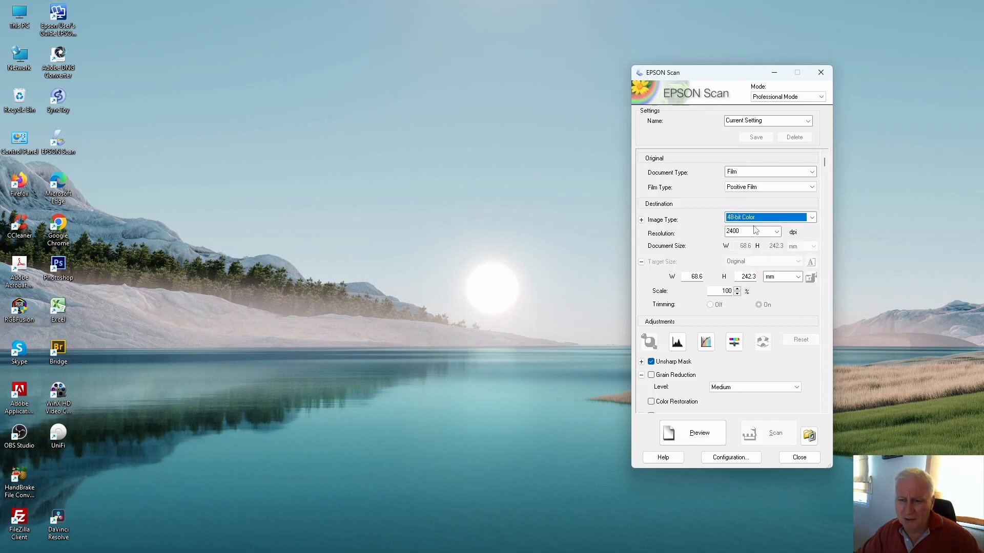
left_click(778, 232)
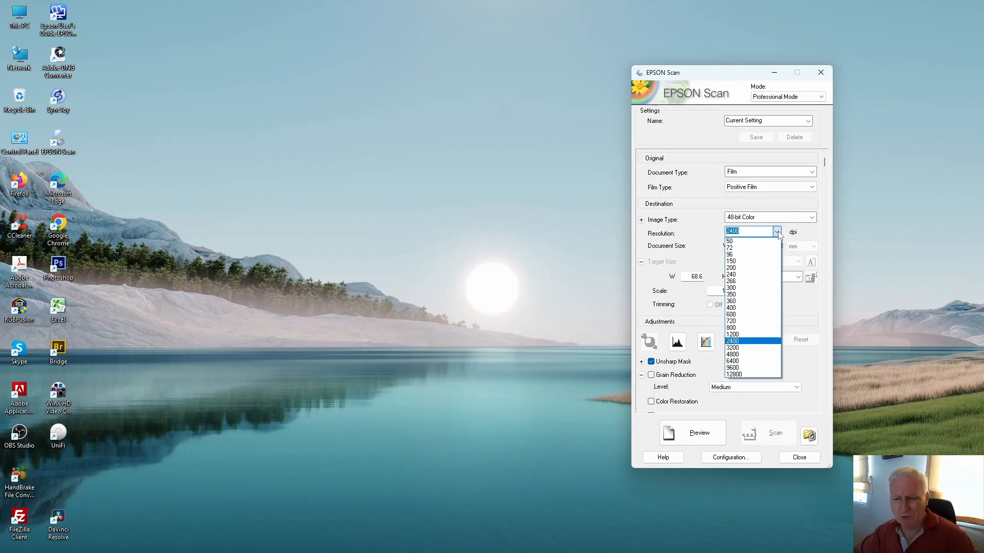
left_click(733, 334)
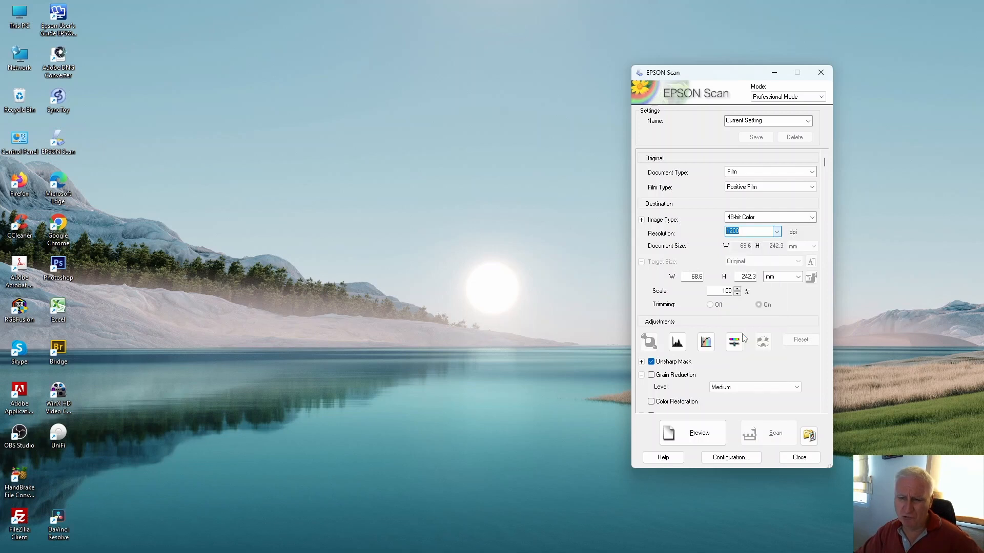
left_click(775, 231)
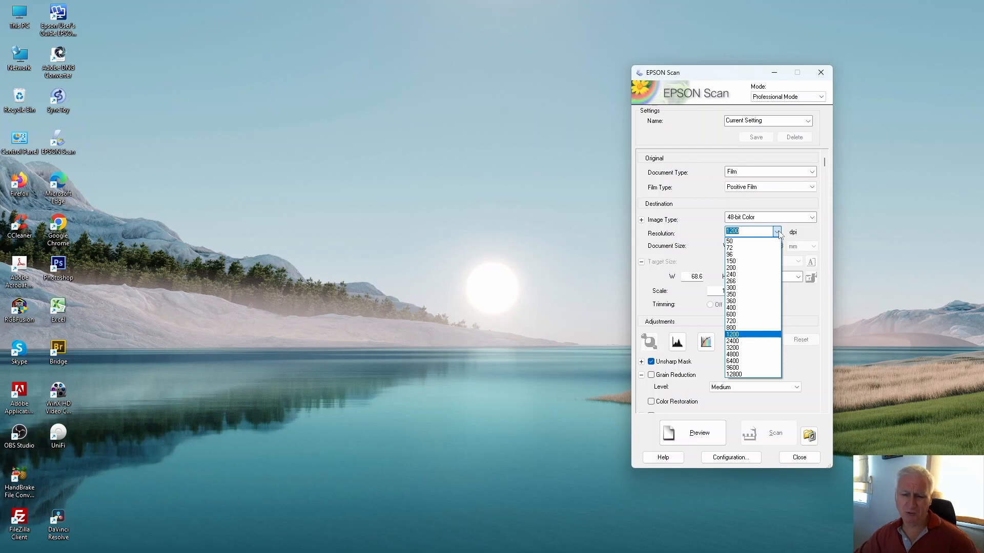
mouse_move(750, 341)
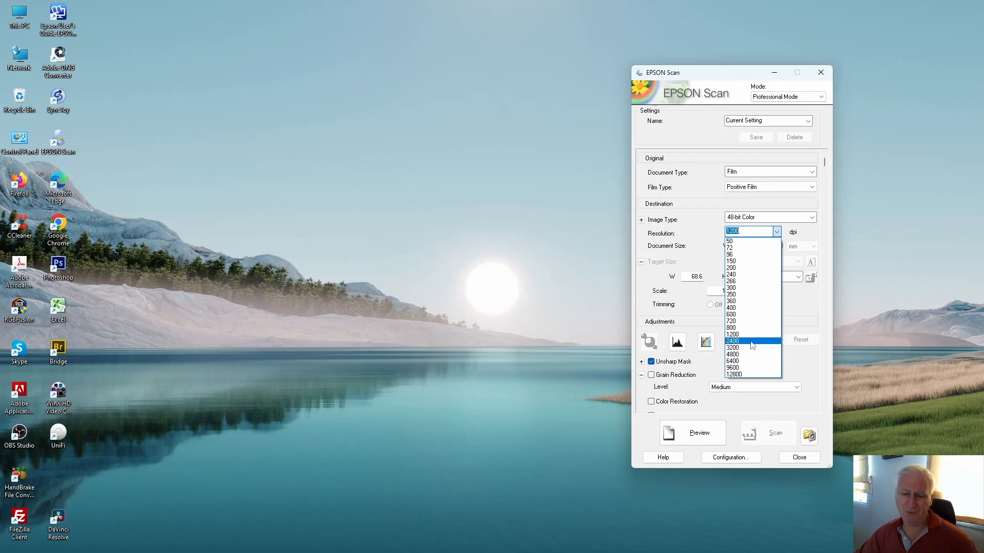
mouse_move(750, 329)
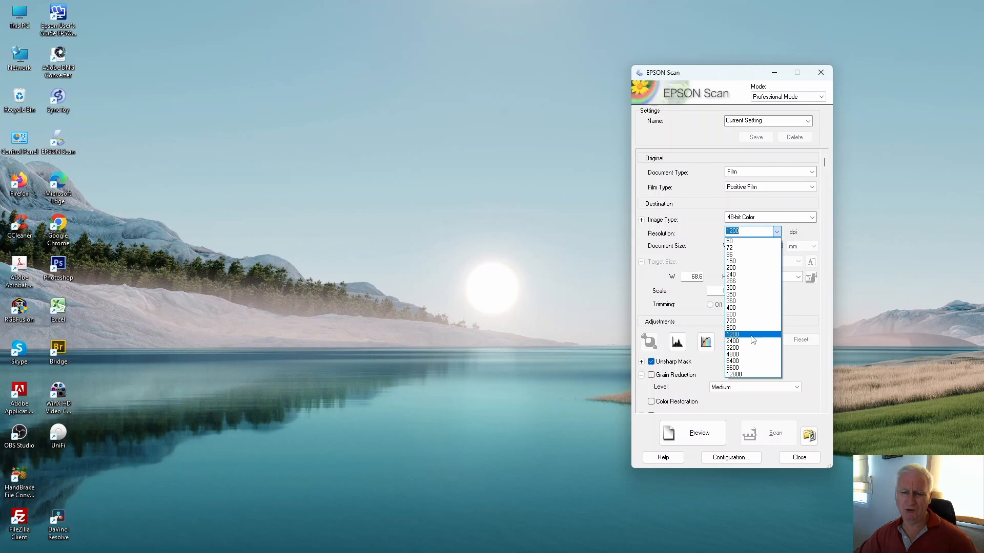
mouse_move(755, 340)
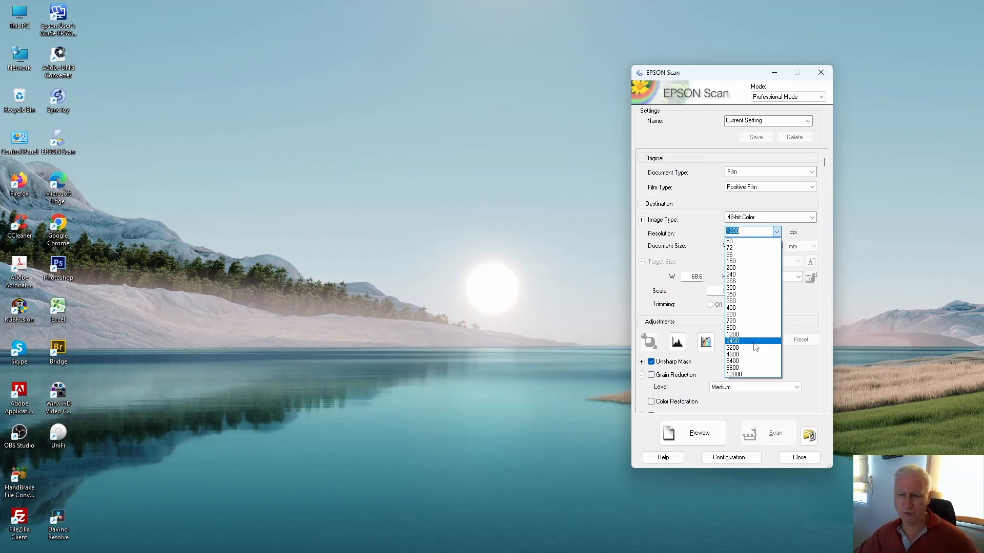
left_click(747, 340)
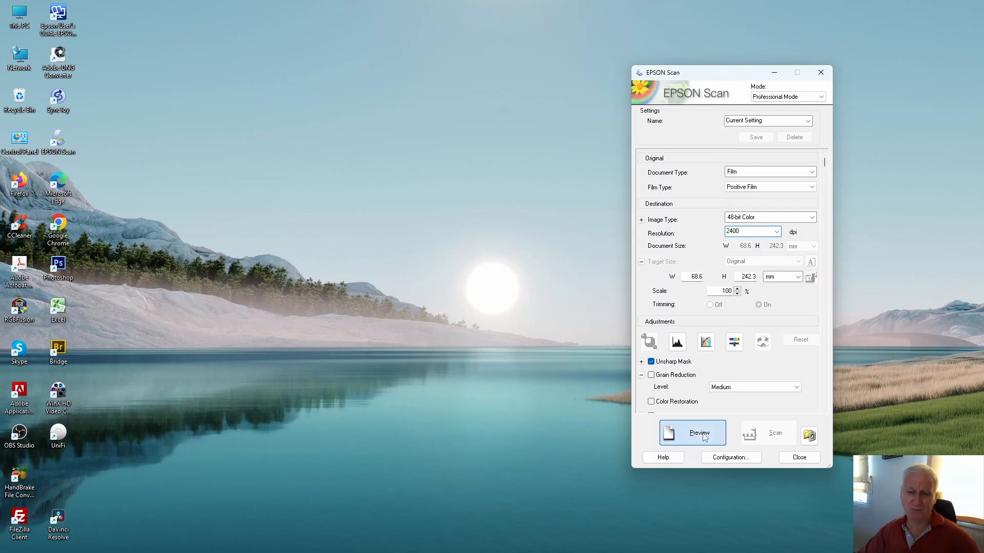
left_click(693, 433)
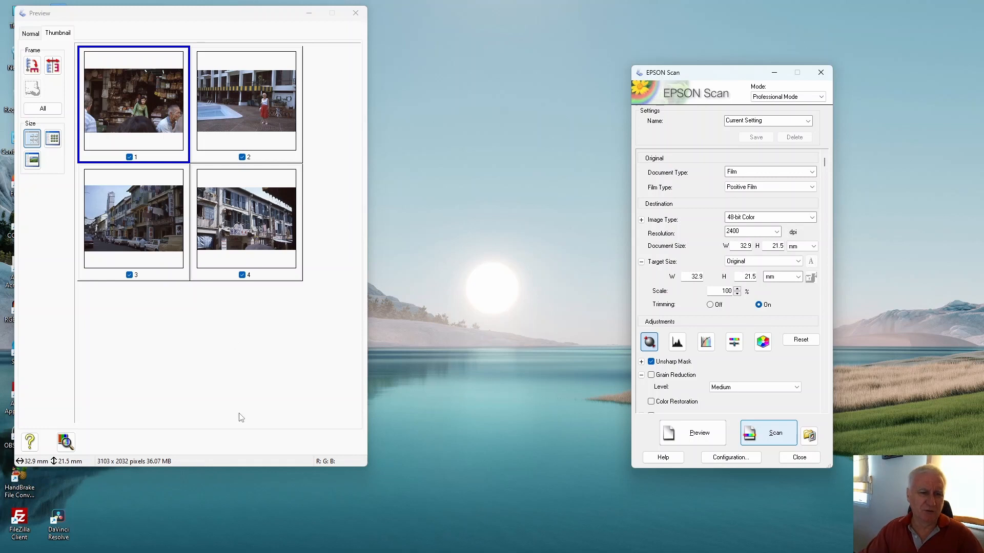
mouse_move(247, 372)
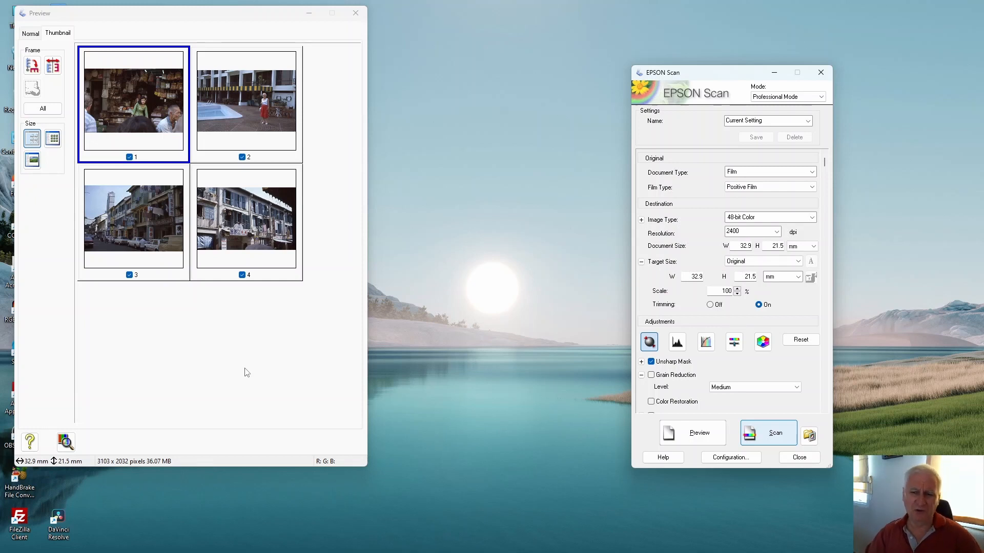
mouse_move(215, 333)
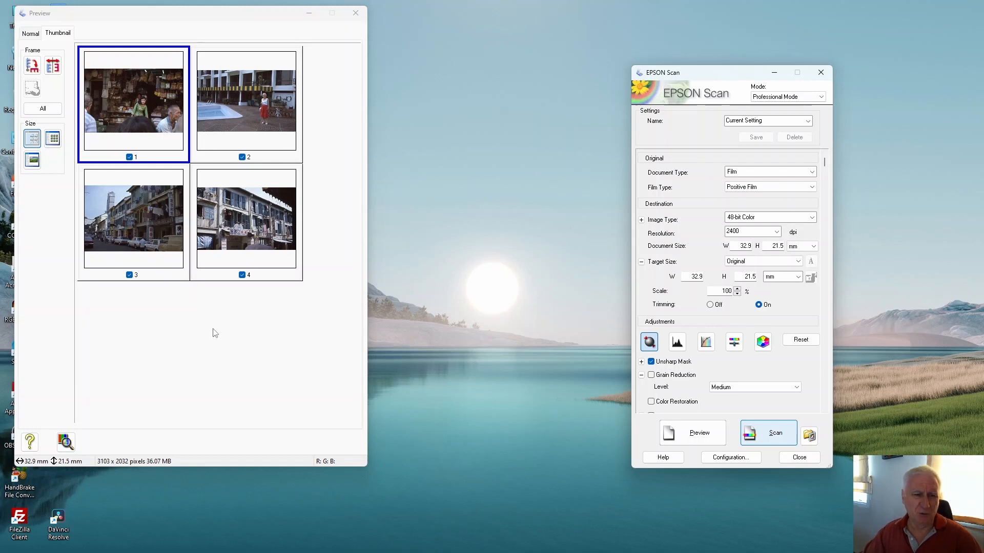
mouse_move(202, 156)
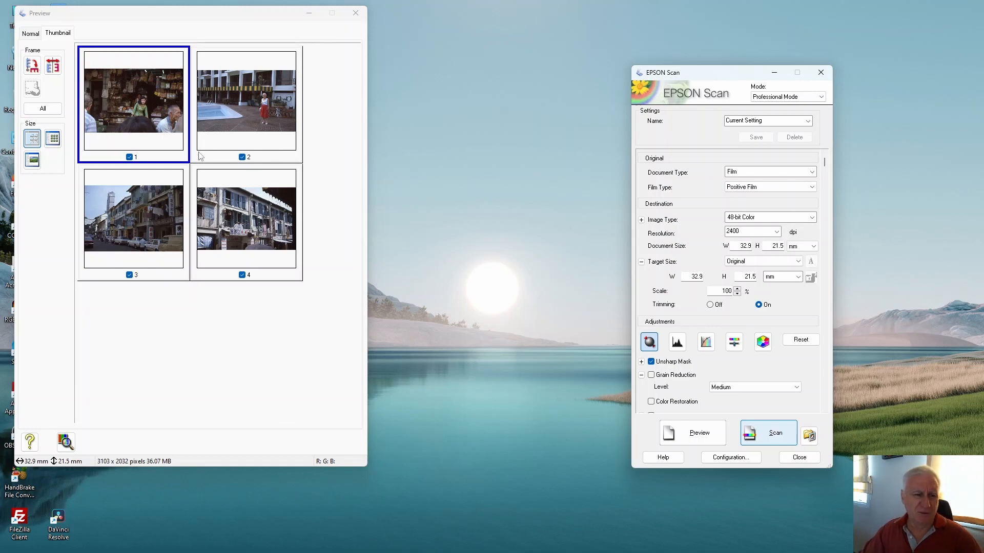
mouse_move(114, 98)
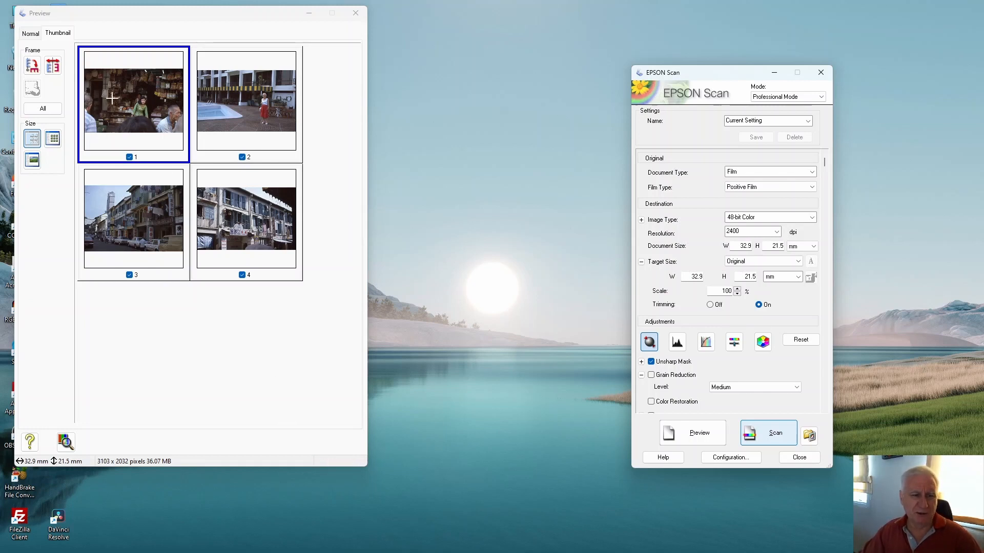
mouse_move(153, 101)
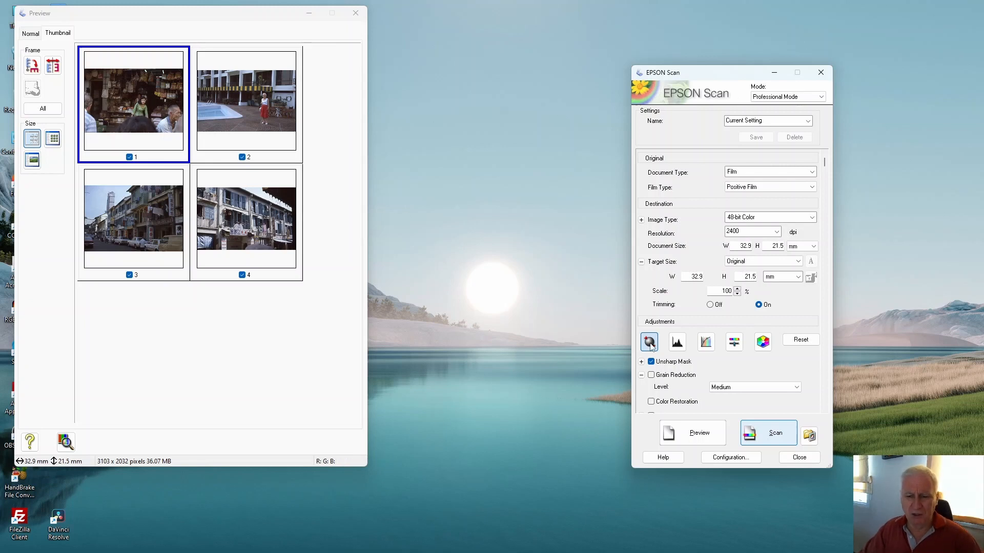
mouse_move(649, 342)
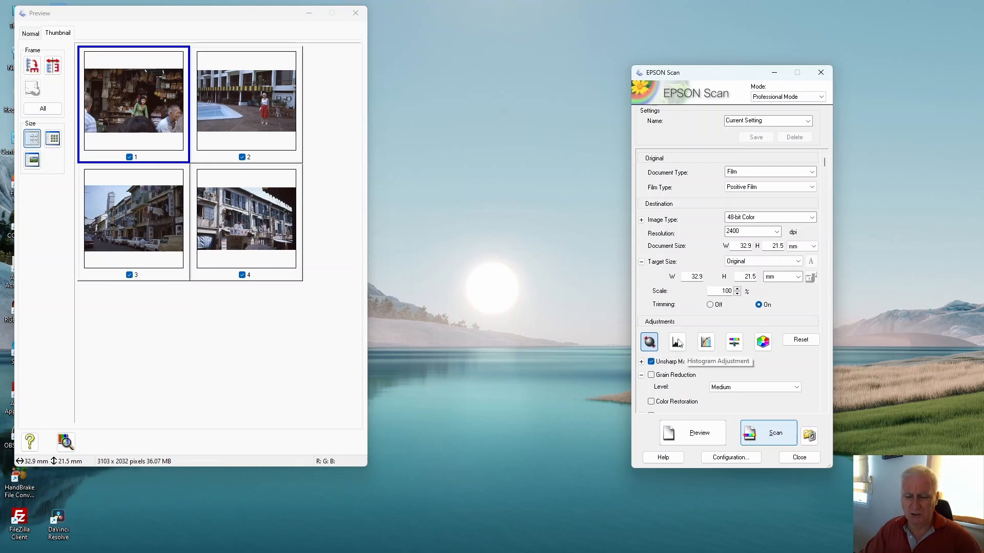
mouse_move(734, 346)
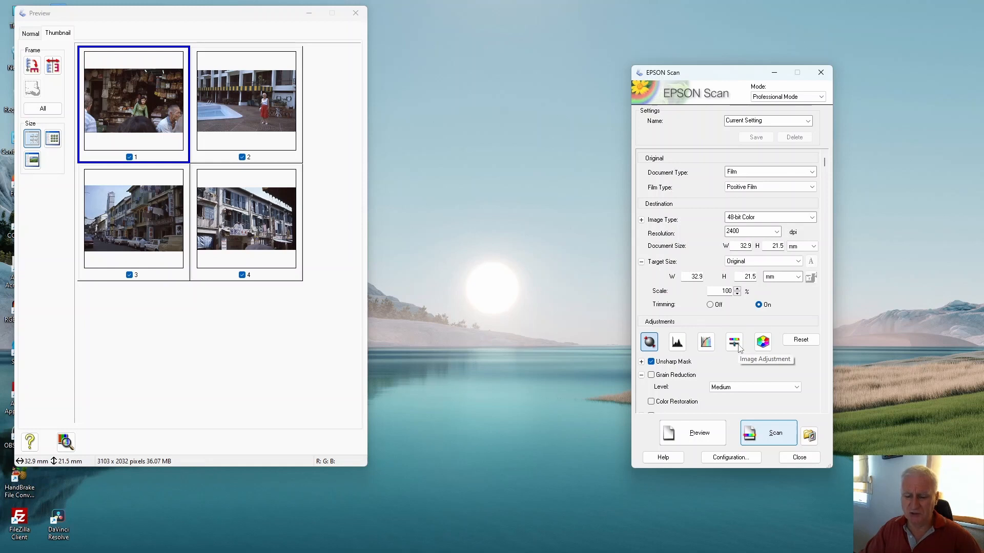
mouse_move(763, 342)
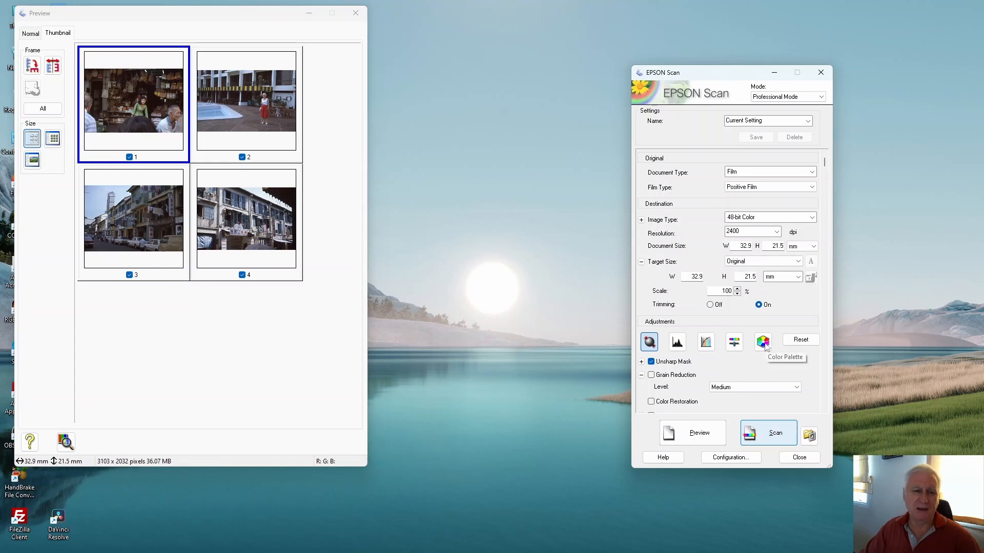
mouse_move(680, 326)
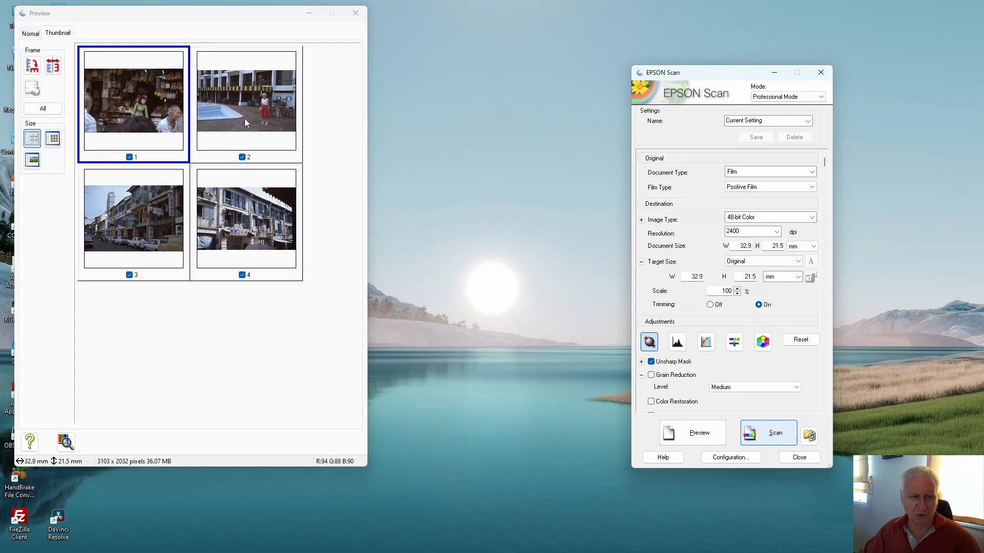
left_click(246, 102)
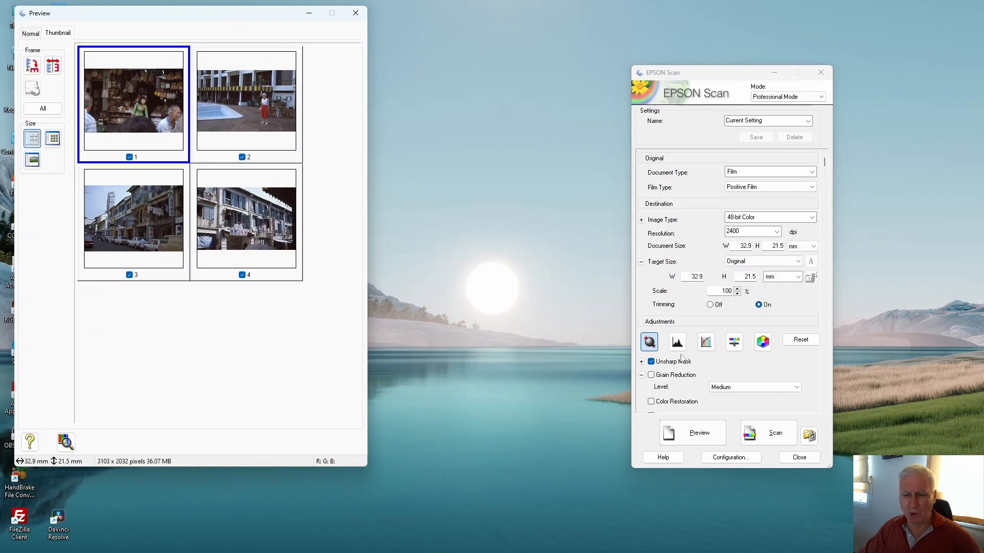
mouse_move(677, 342)
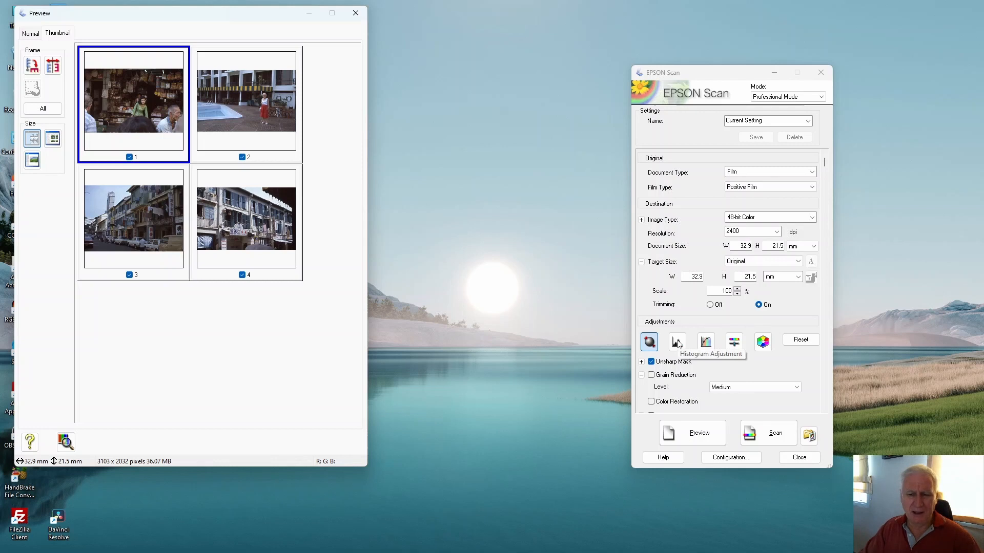
left_click(705, 342)
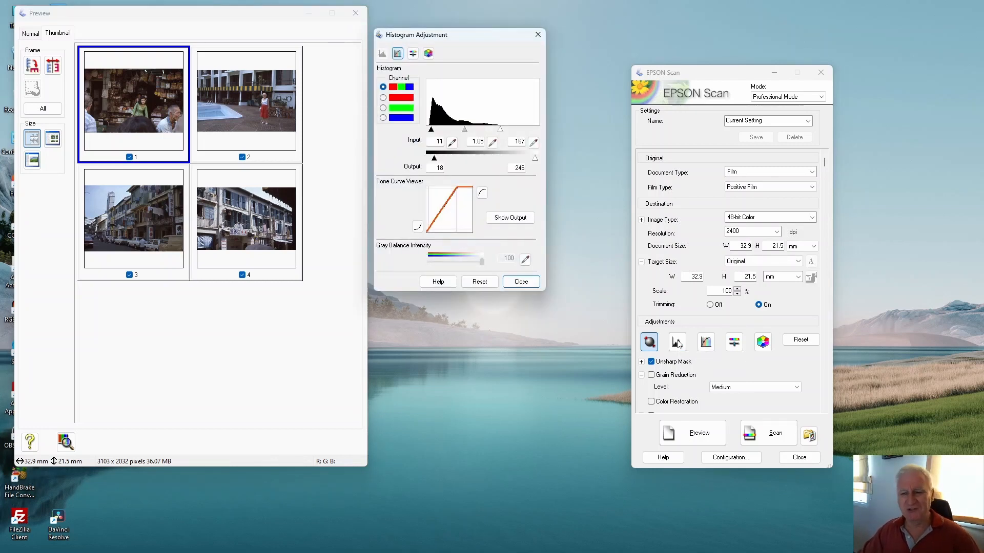
mouse_move(623, 284)
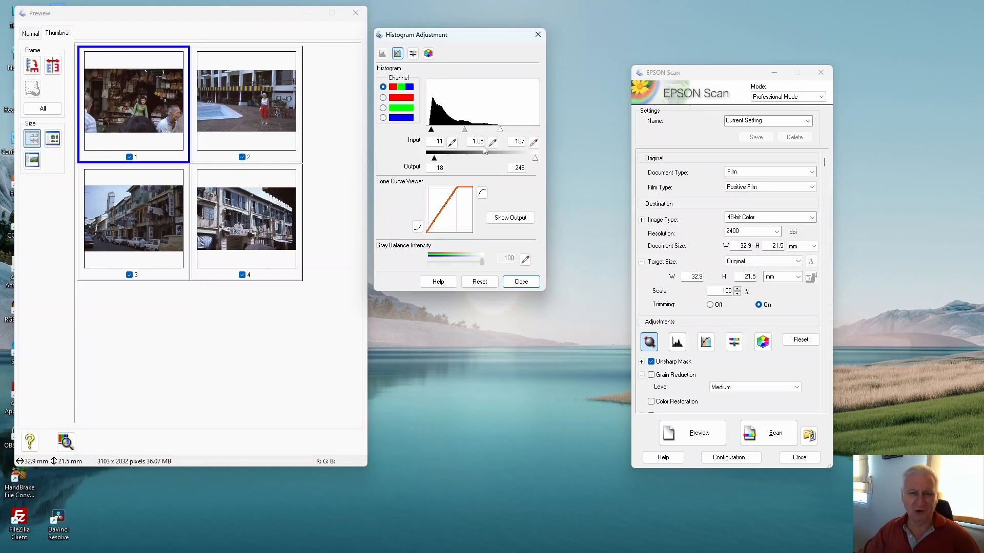
left_click(521, 282)
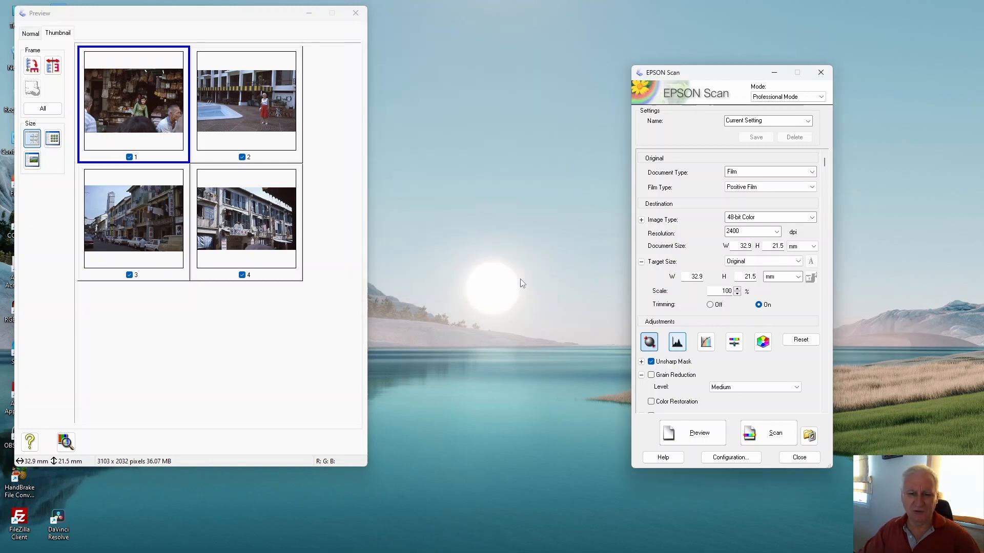
mouse_move(533, 134)
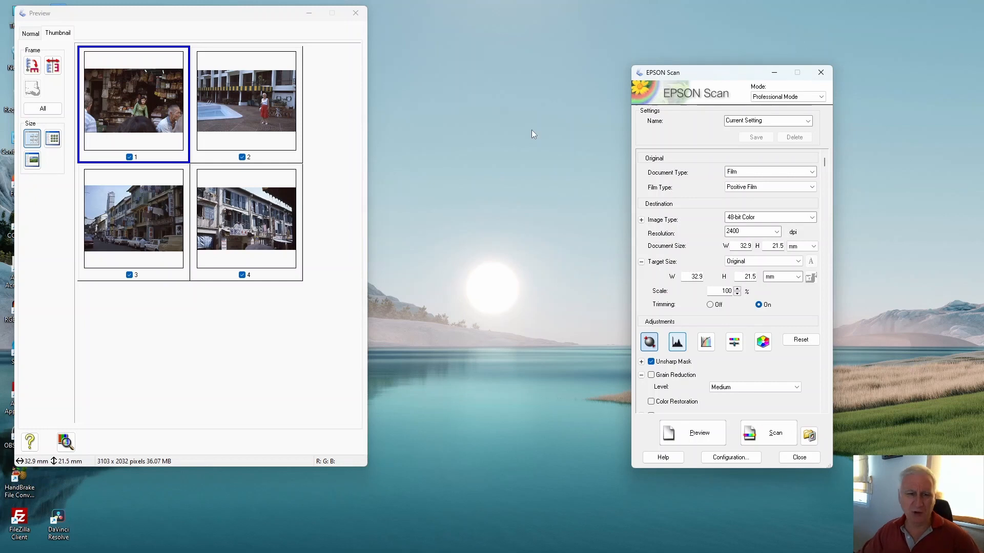
left_click(43, 108)
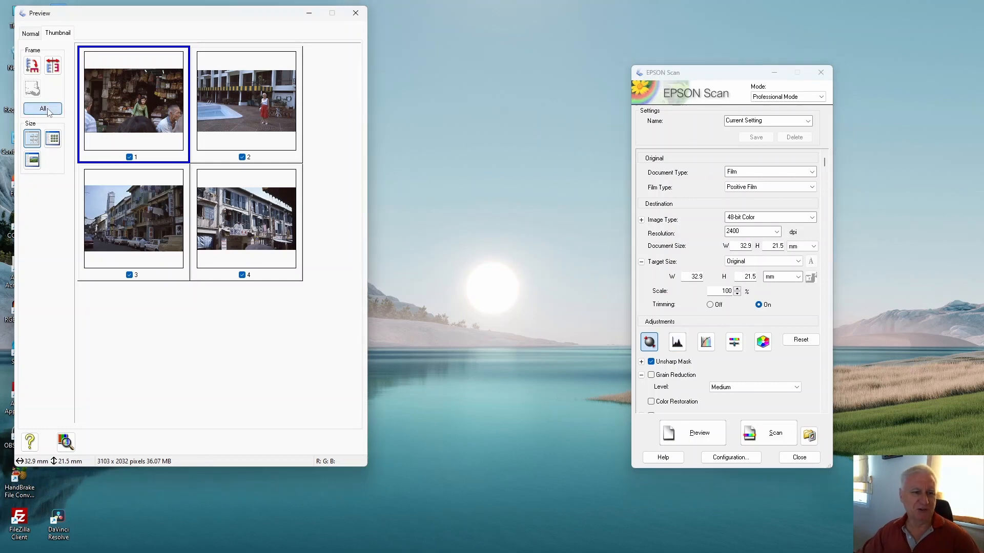
Select all four slide frames and reveal the Unsharp Mask strength option.
left_click(42, 109)
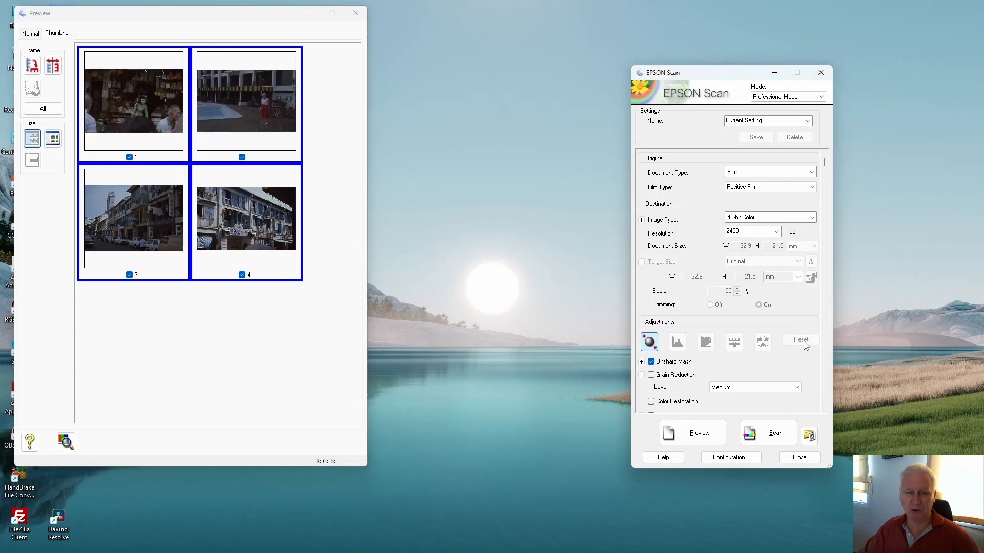
mouse_move(387, 364)
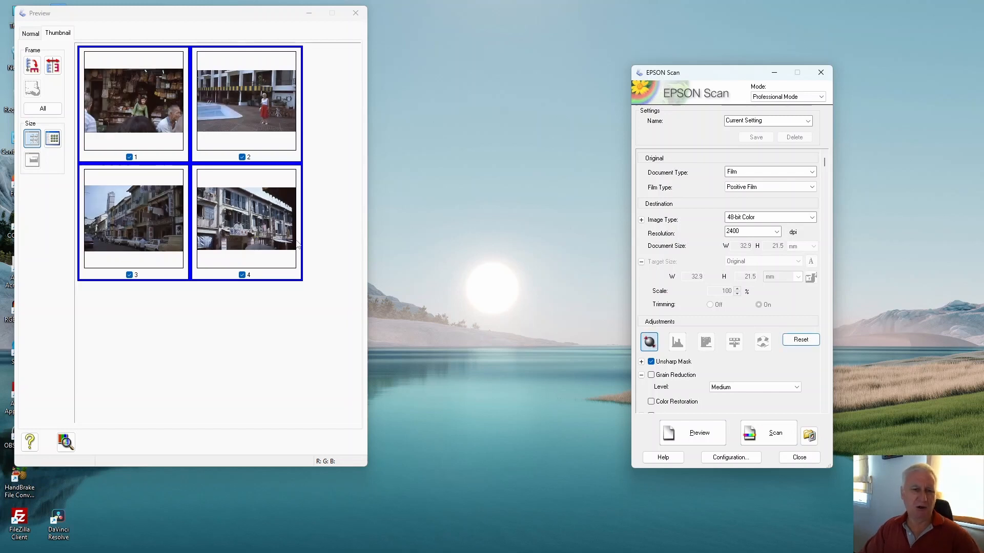
scroll("down", 3)
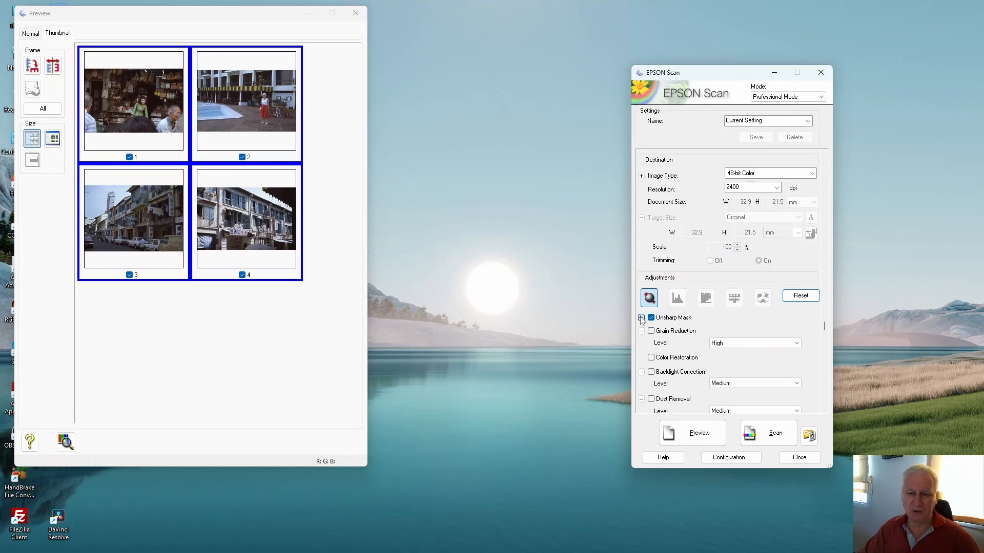
left_click(795, 331)
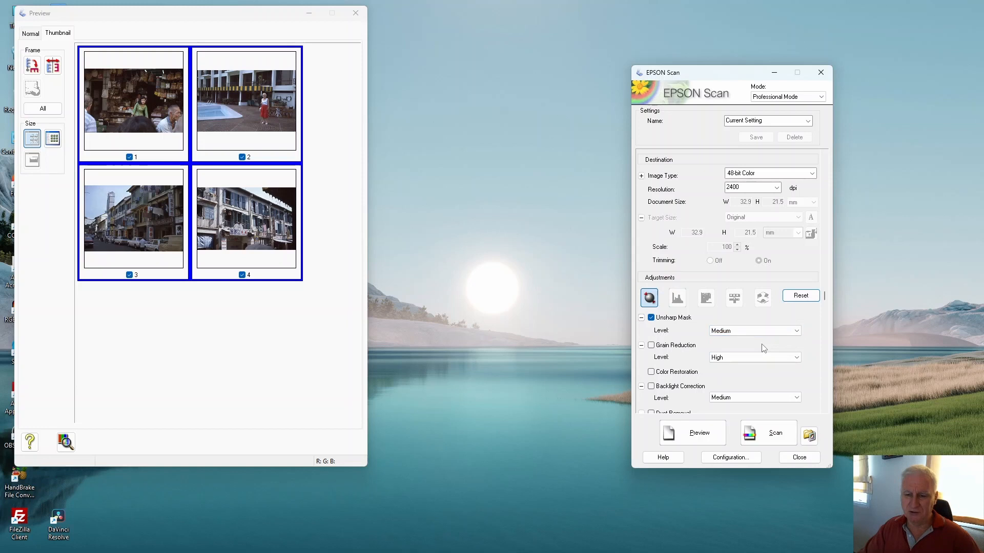
Turn on Color Restoration for the slides, leaving Unsharp Mask at Medium.
scroll("down", 3)
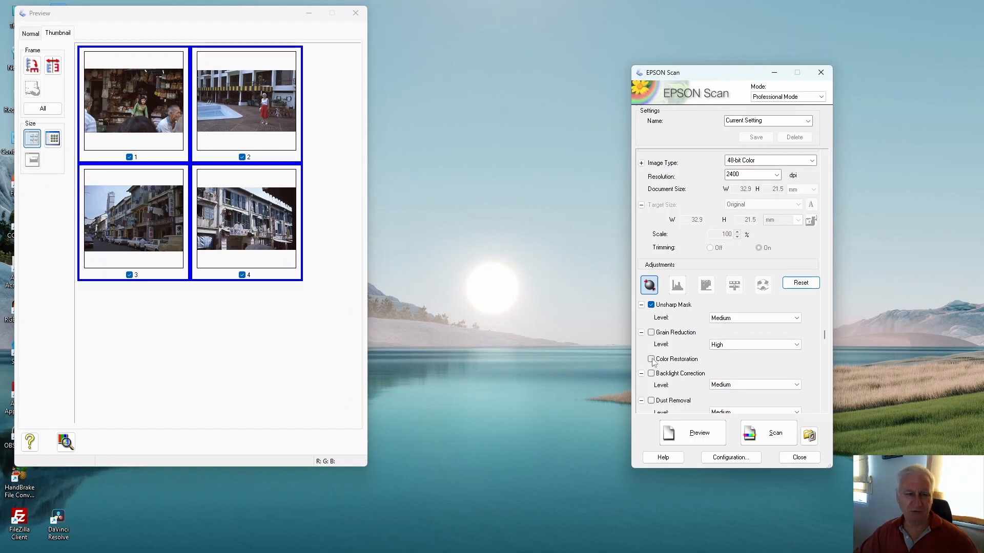
left_click(651, 359)
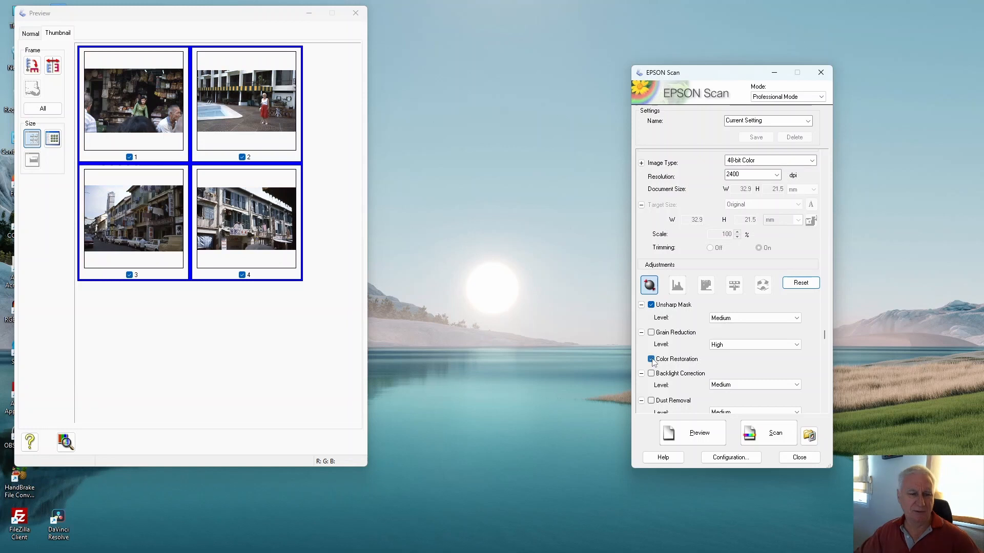
Toggle the Color Restoration checkbox again and turn on Backlight Correction.
left_click(650, 359)
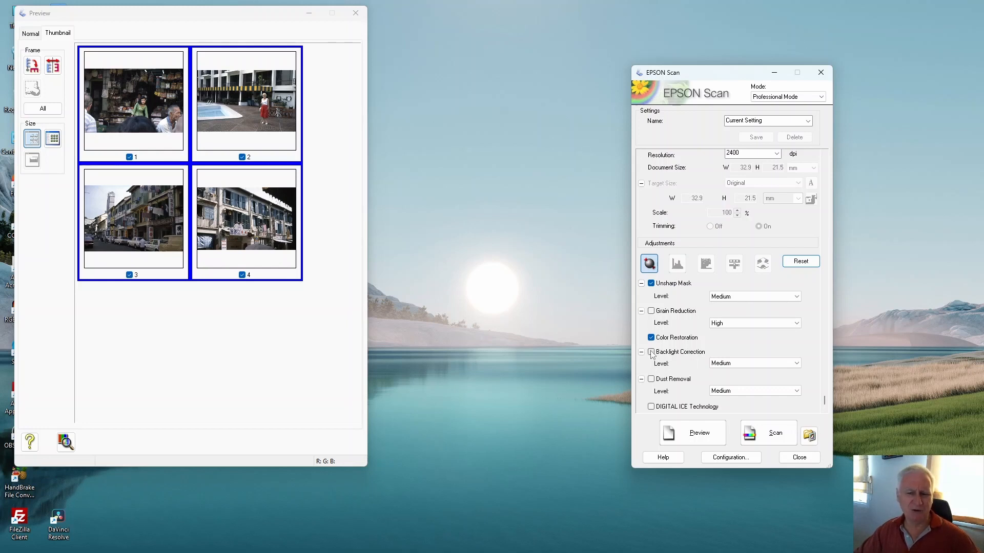
left_click(651, 351)
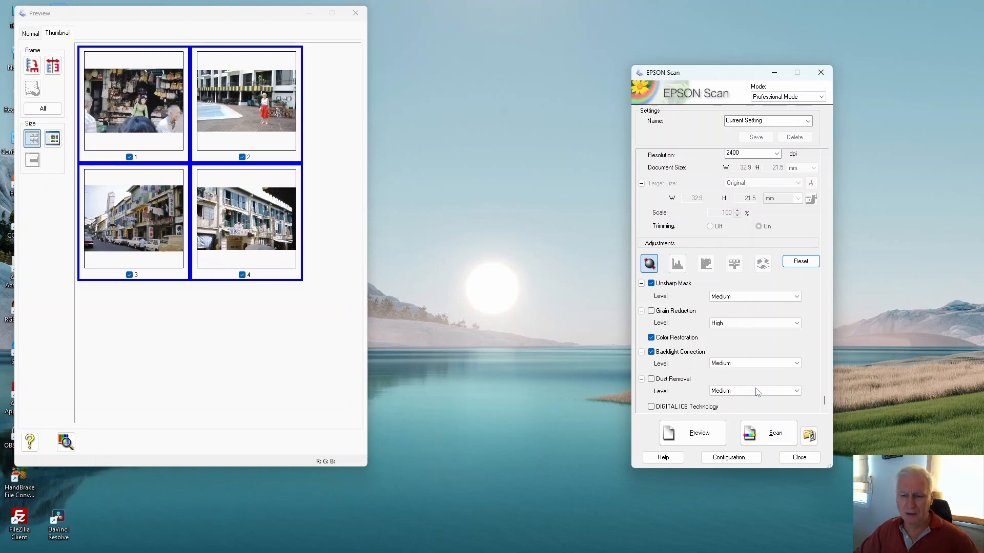
Set Backlight Correction level to Low, untick it, and enable DIGITAL ICE Technology.
left_click(795, 363)
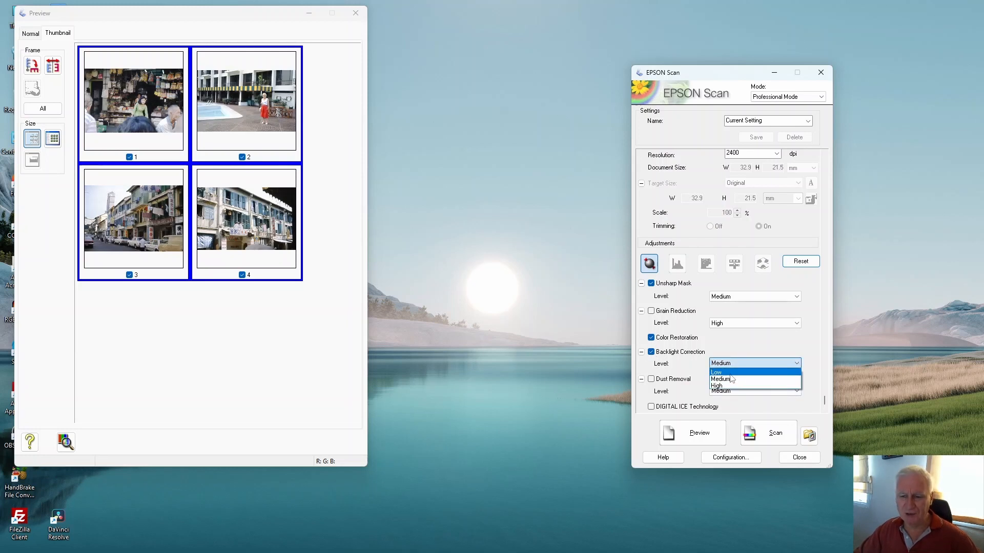
left_click(716, 372)
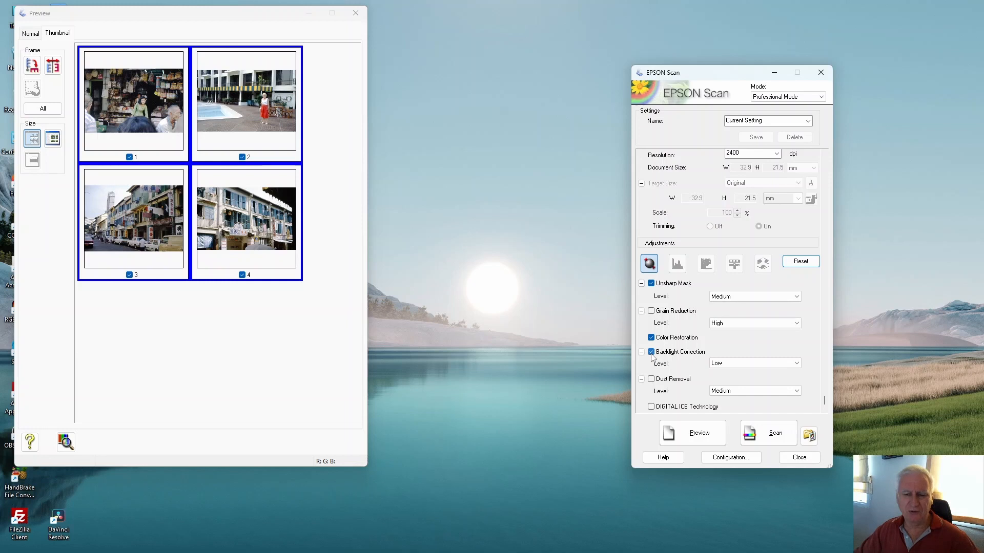
left_click(651, 351)
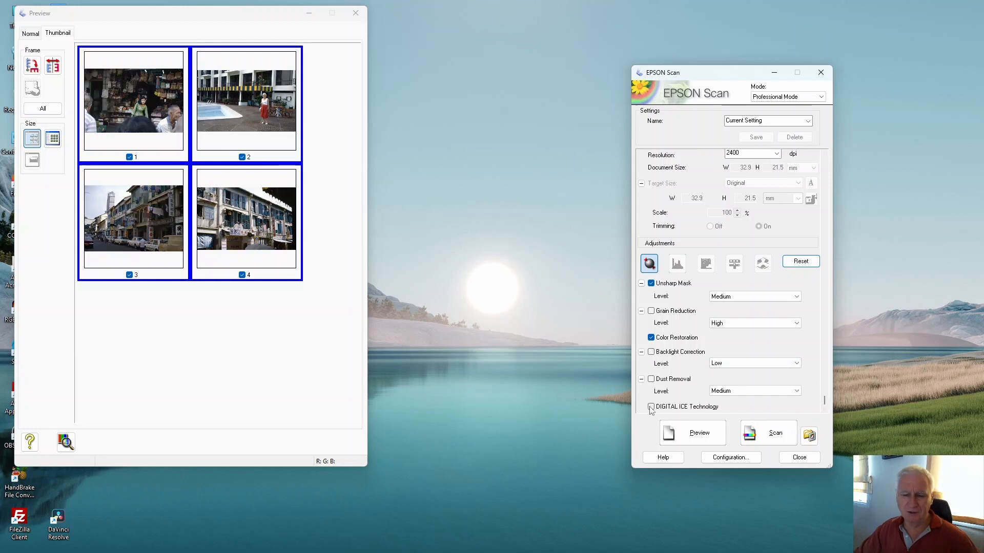
left_click(651, 407)
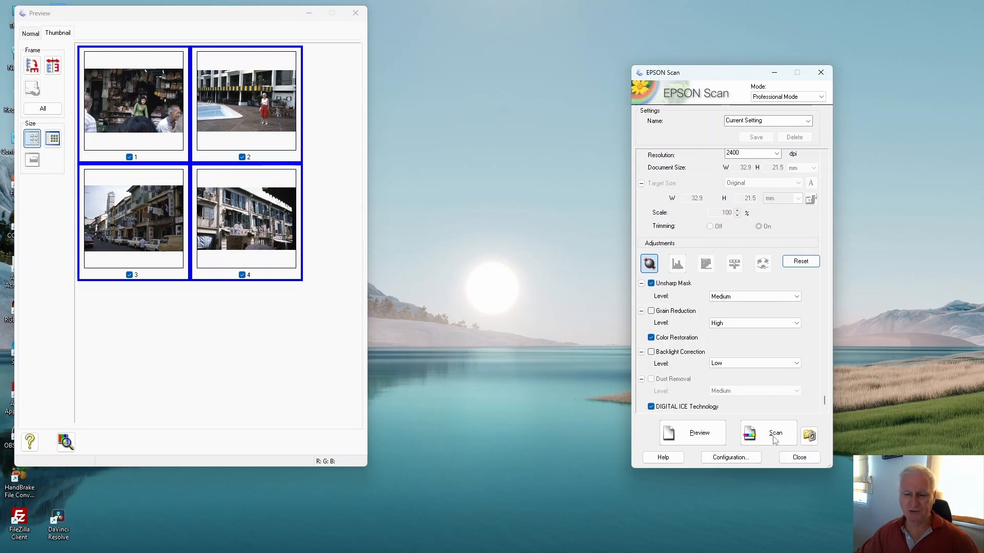
Scan the four slides with the TIFF save settings, producing img065–img068.
left_click(776, 433)
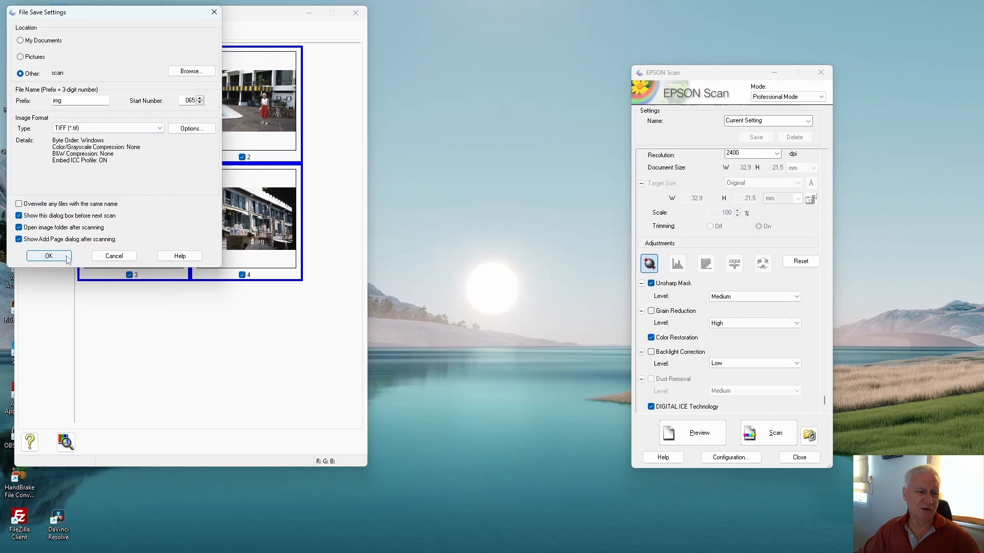
left_click(49, 255)
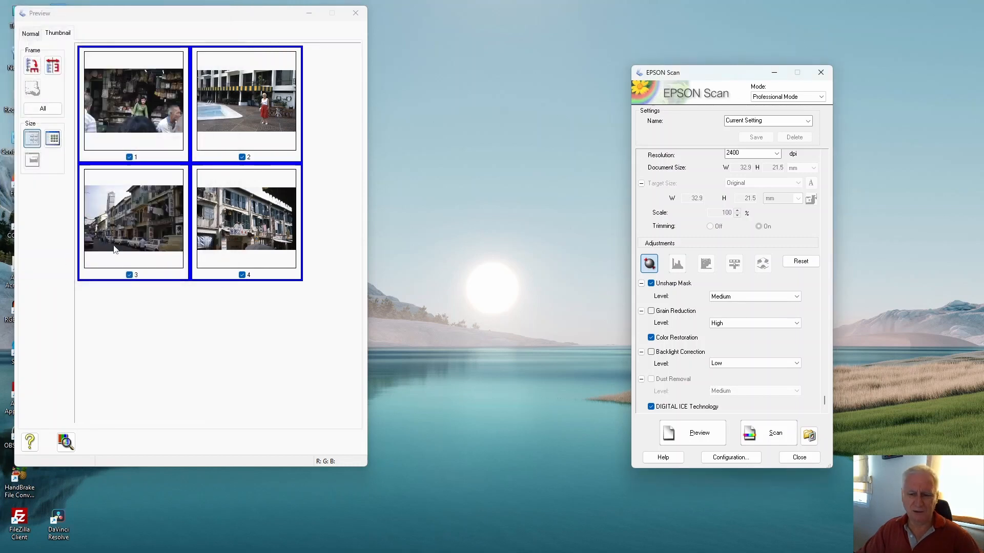
left_click(768, 433)
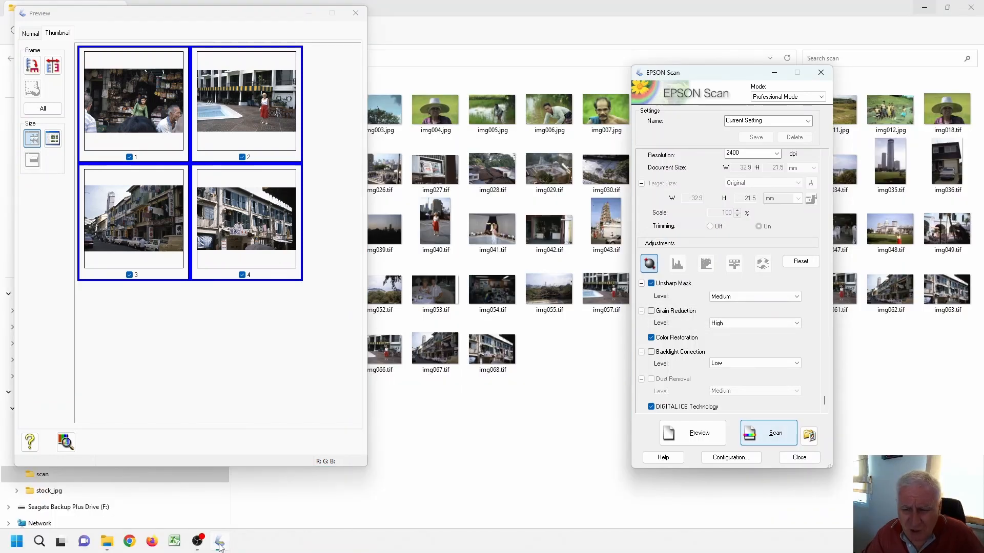
mouse_move(368, 407)
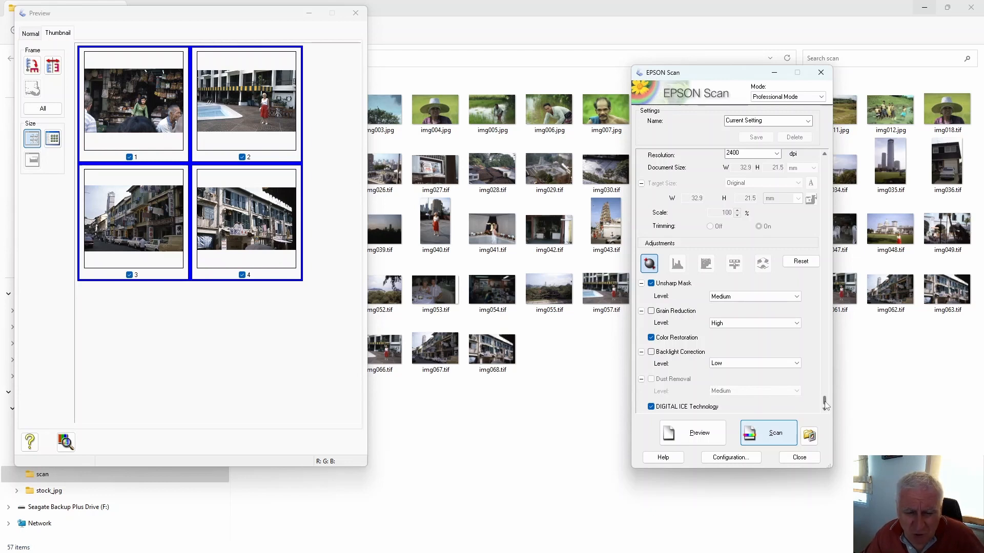
mouse_move(604, 395)
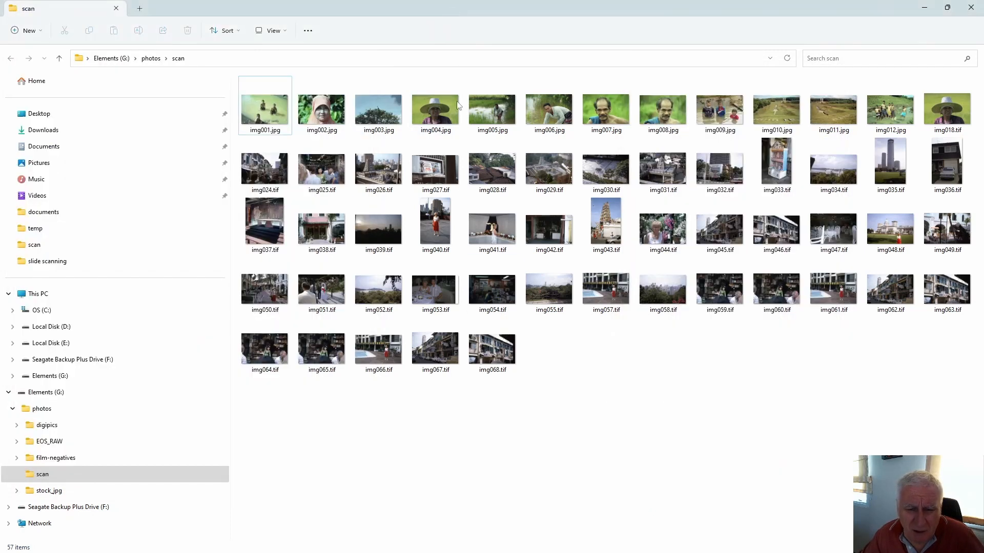
mouse_move(545, 383)
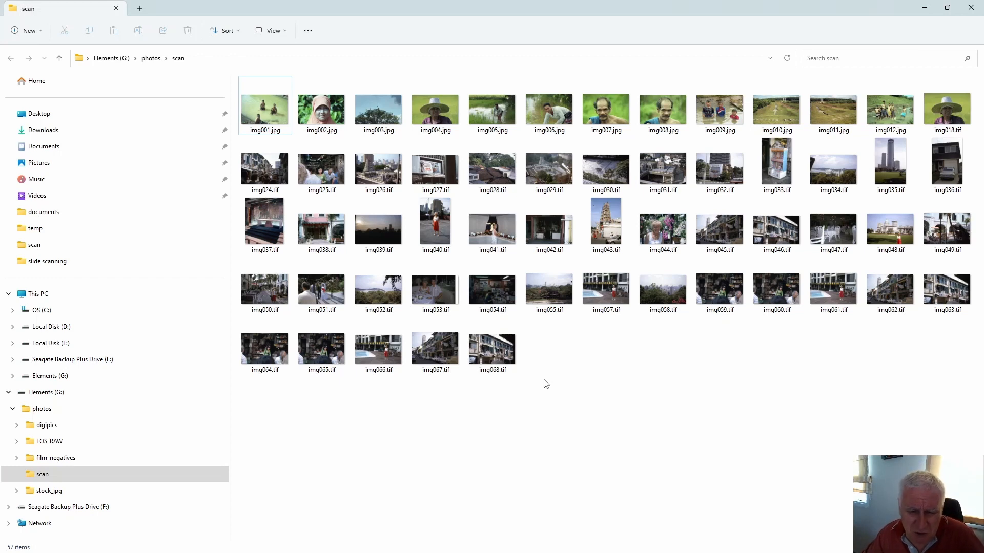
After confirming img064–img068 in the scan folder, return to the EPSON Scan preview.
left_click(491, 350)
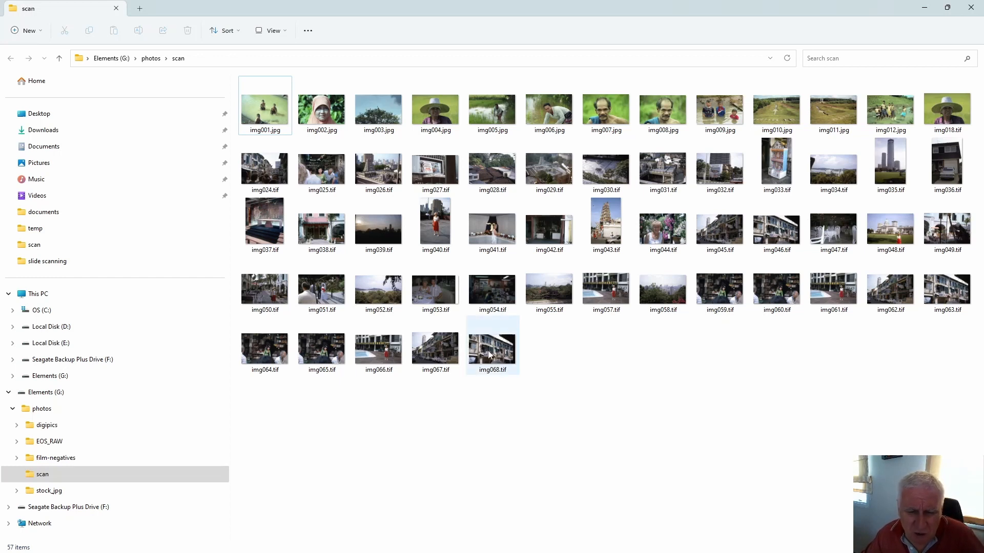
mouse_move(490, 354)
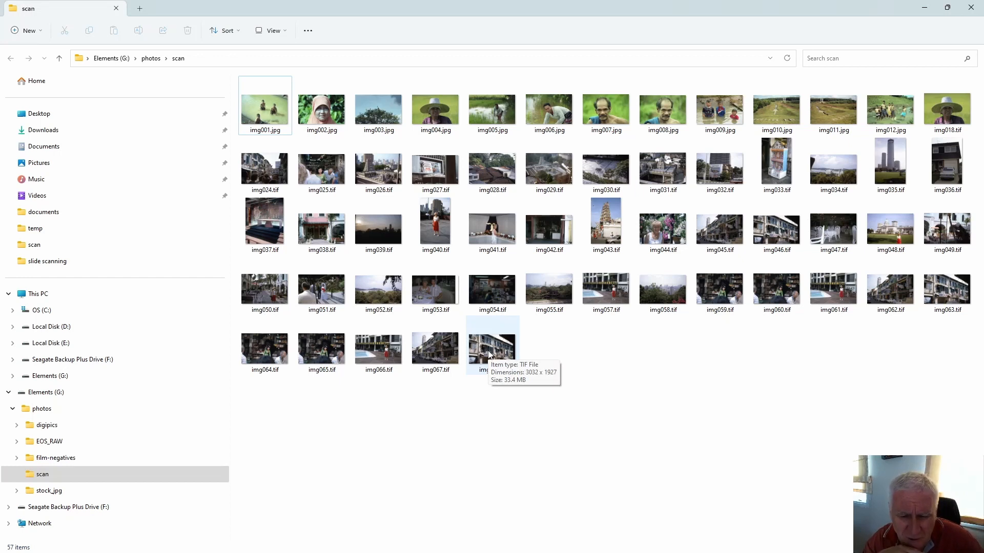
mouse_move(248, 343)
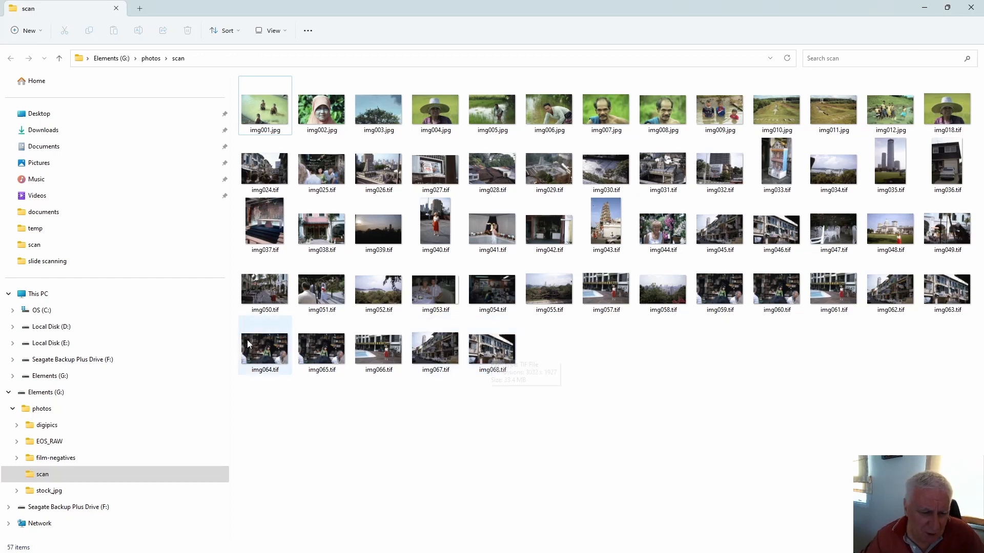
mouse_move(258, 341)
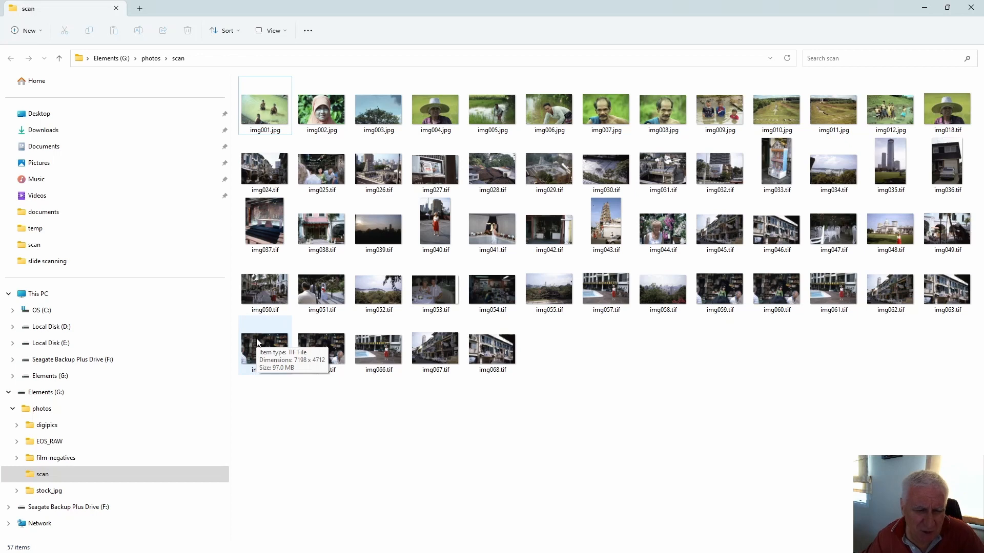
mouse_move(523, 505)
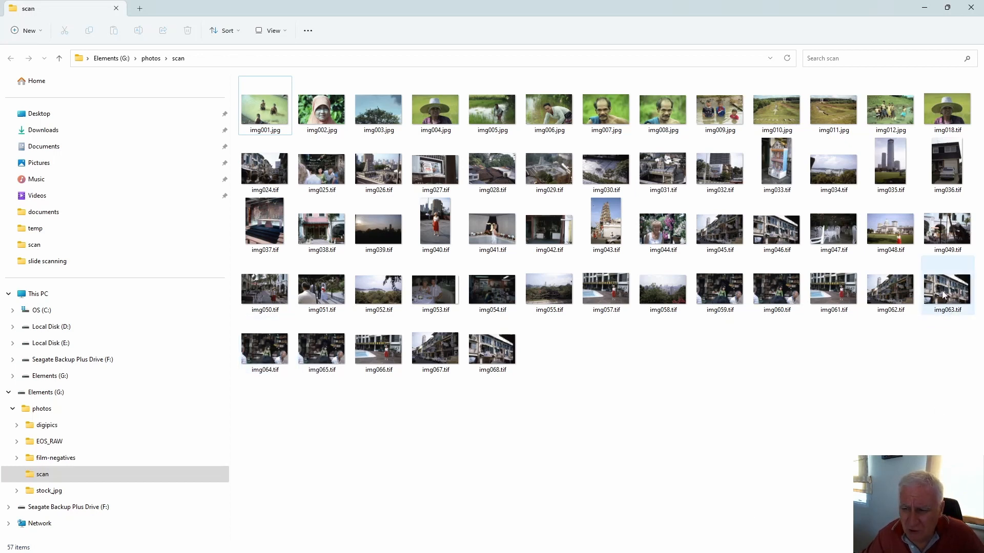
mouse_move(945, 295)
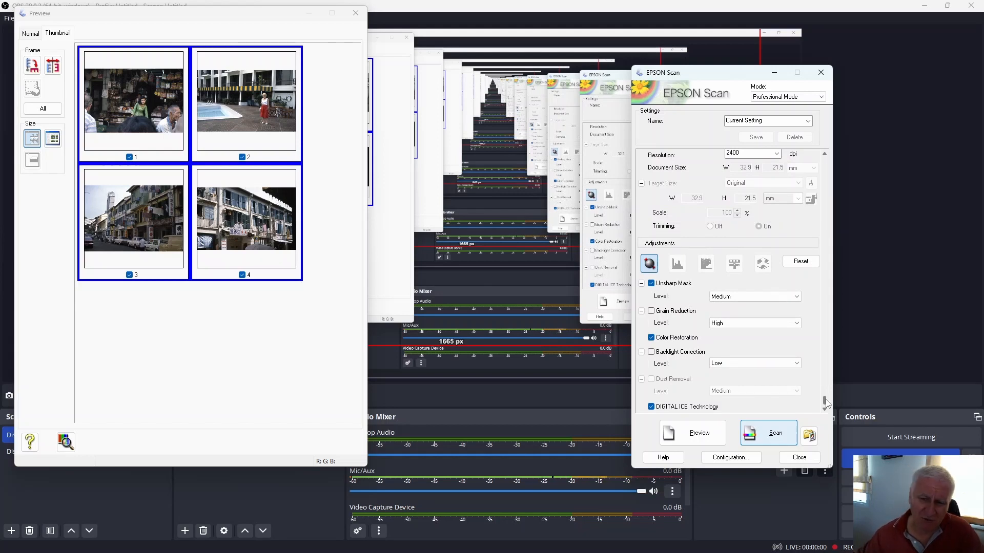
mouse_move(794, 349)
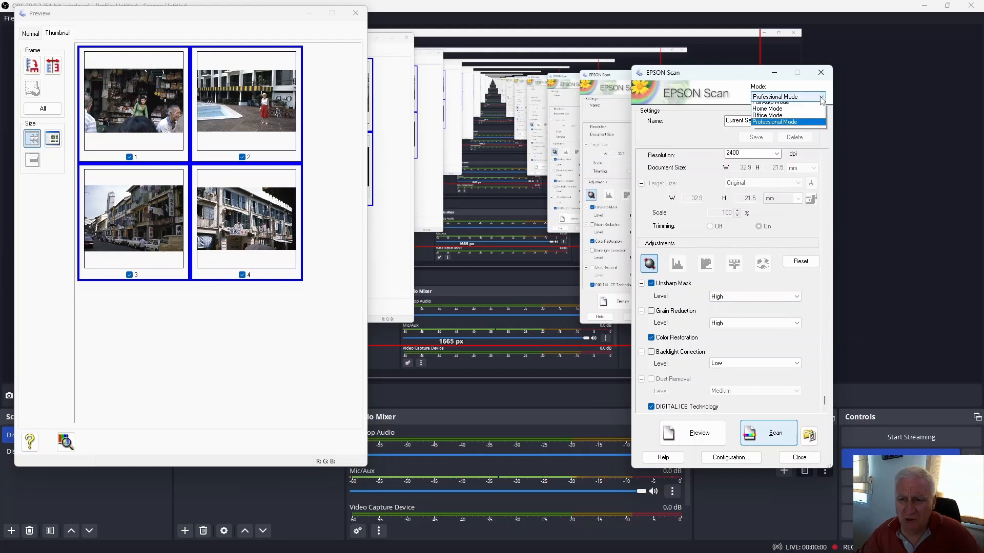
Change the scan mode with Unsharp Mask at High, accepting that the preview is erased.
left_click(774, 121)
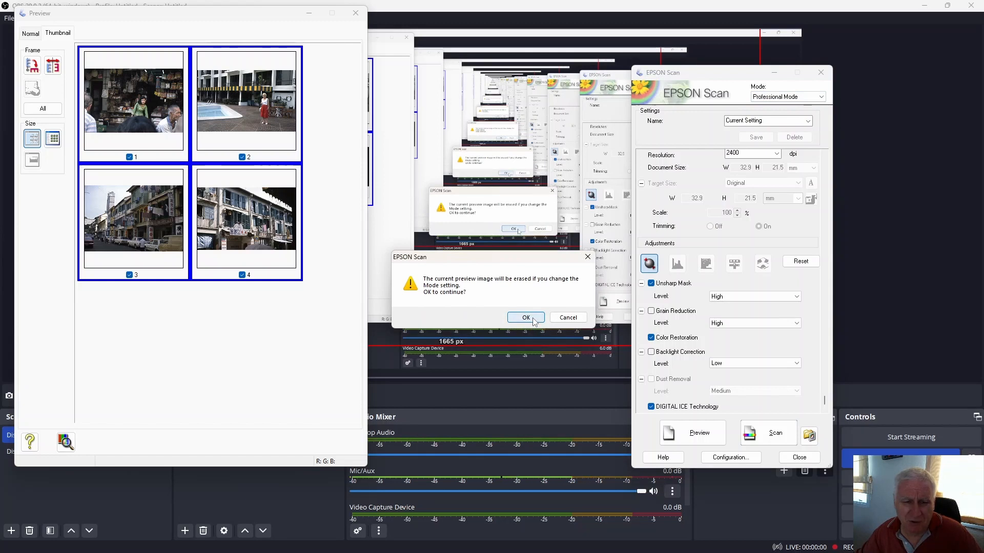
left_click(526, 317)
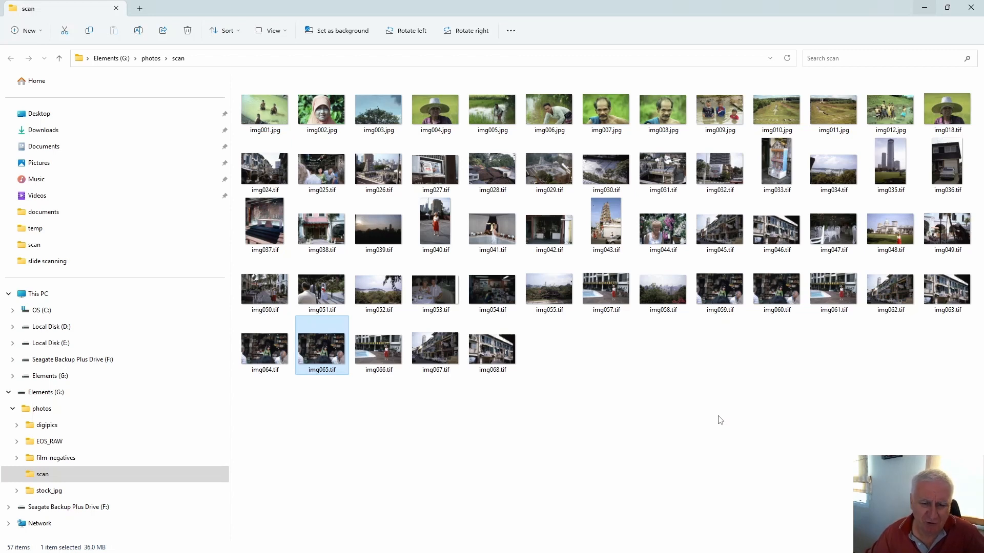
mouse_move(644, 374)
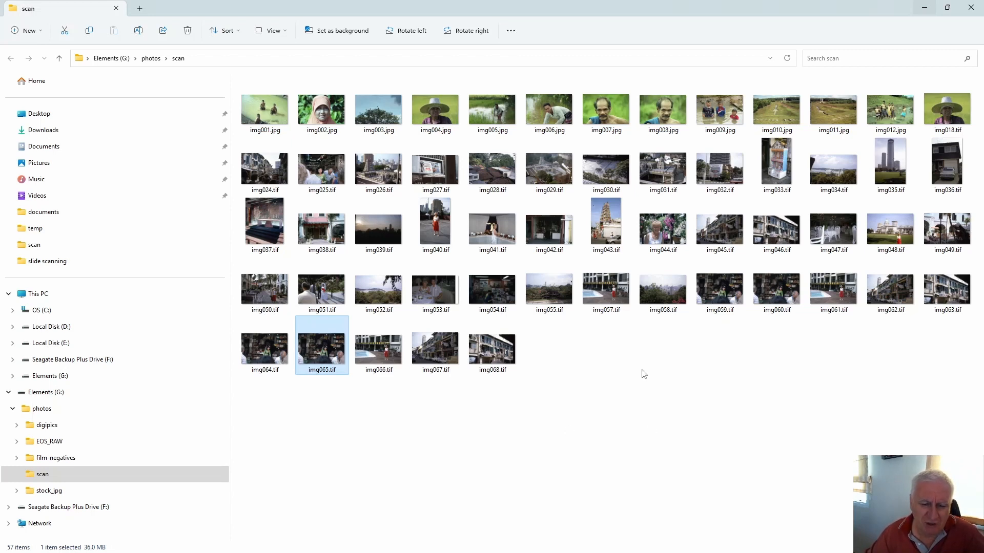
Open img065.tif from File Explorer in Adobe Photoshop CS6.
right_click(322, 344)
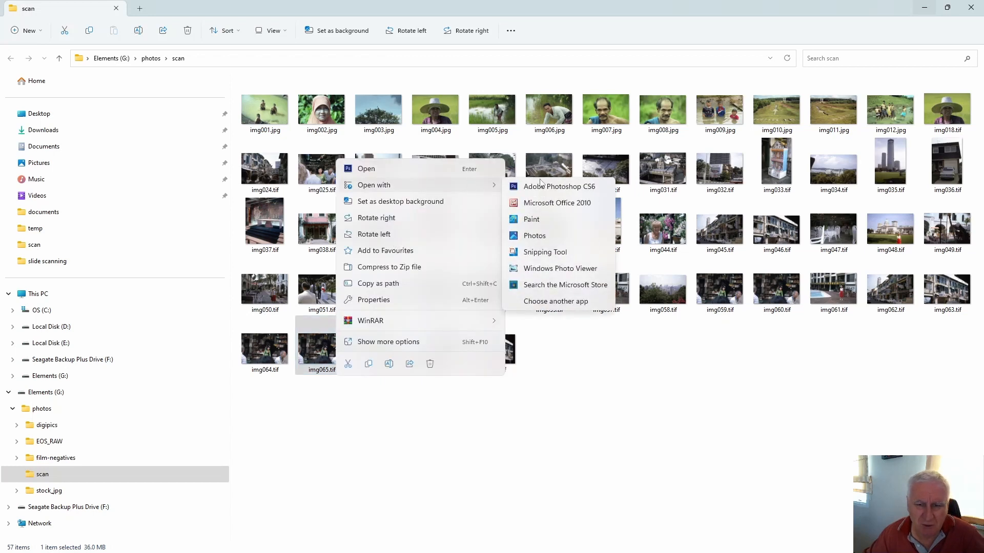
left_click(559, 186)
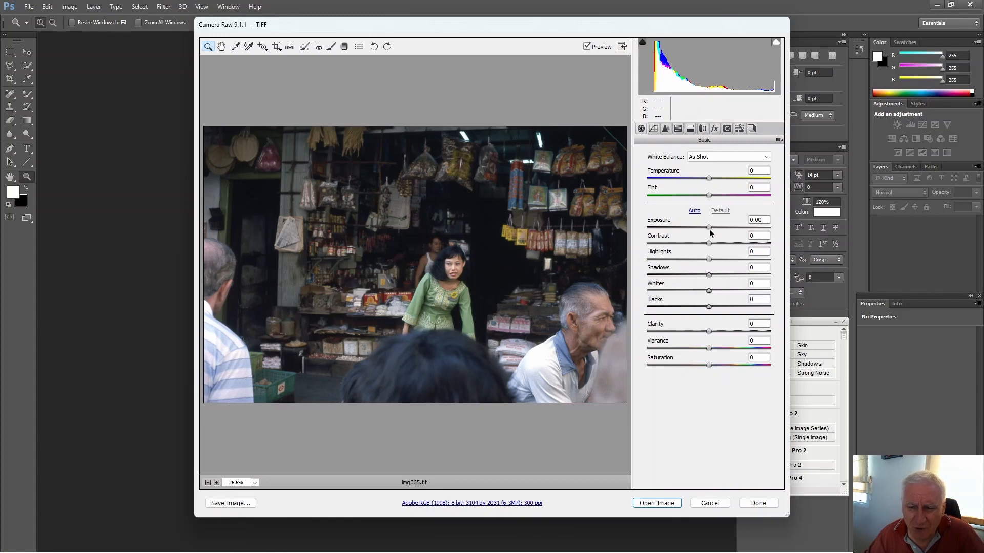
mouse_move(703, 231)
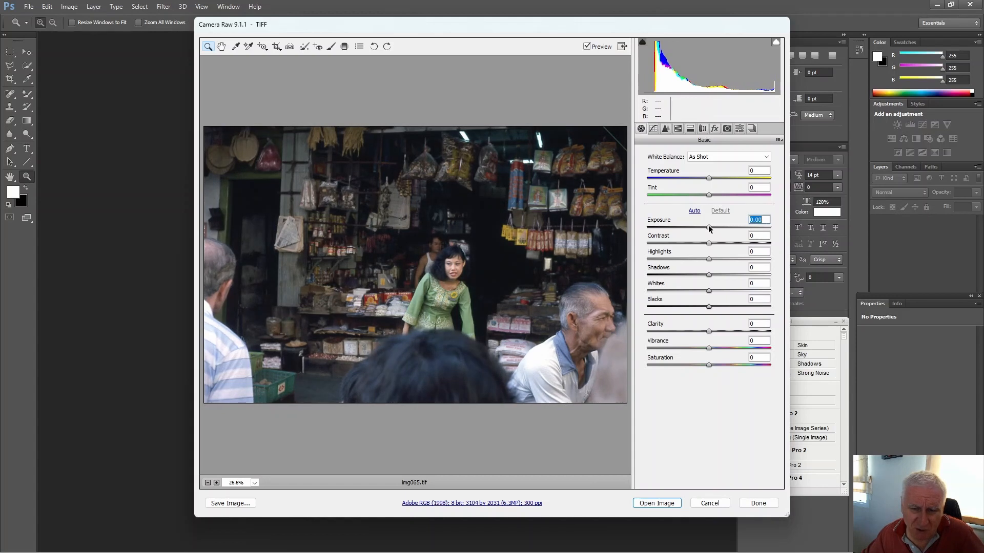
Set Camera Raw exposure to +0.25 and open img065 as a Photoshop document.
type("+0.25")
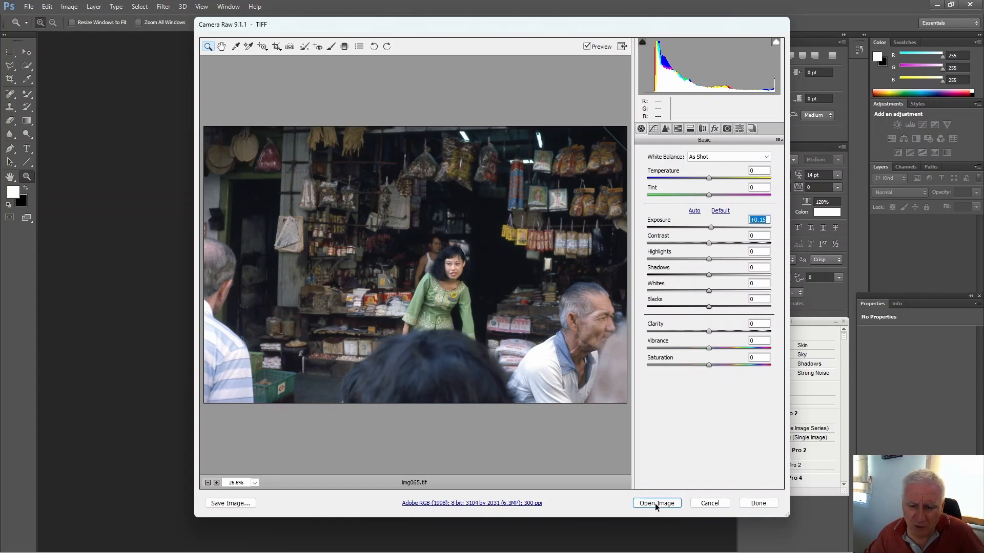
left_click(657, 503)
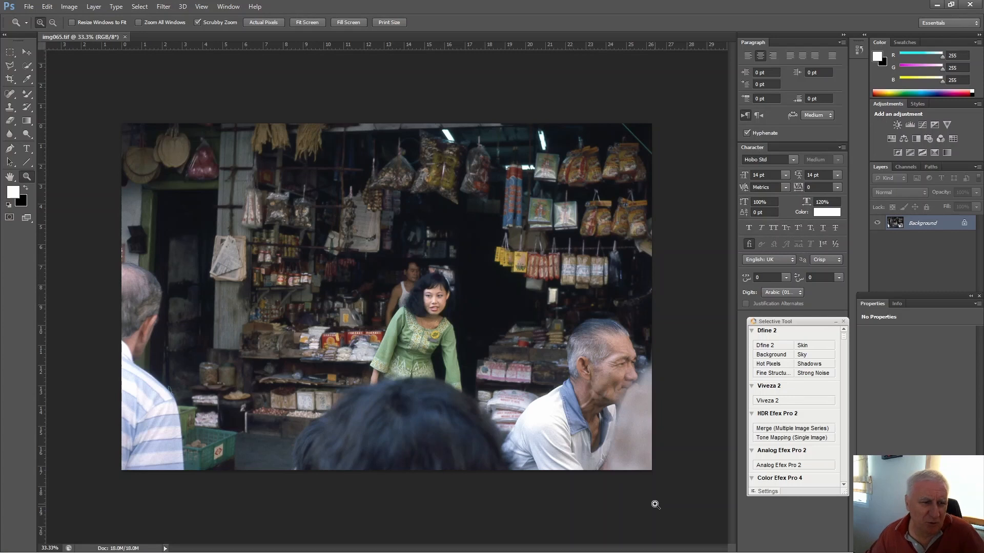
mouse_move(90, 157)
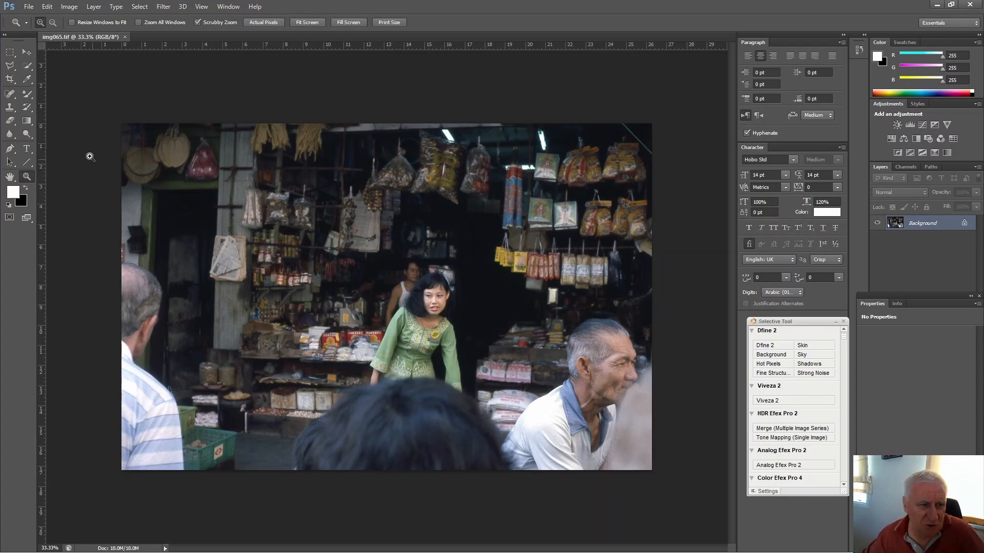
Crop the scan to a 16:9 marquee selection and resize it to 1920×1080 pixels.
left_click(8, 50)
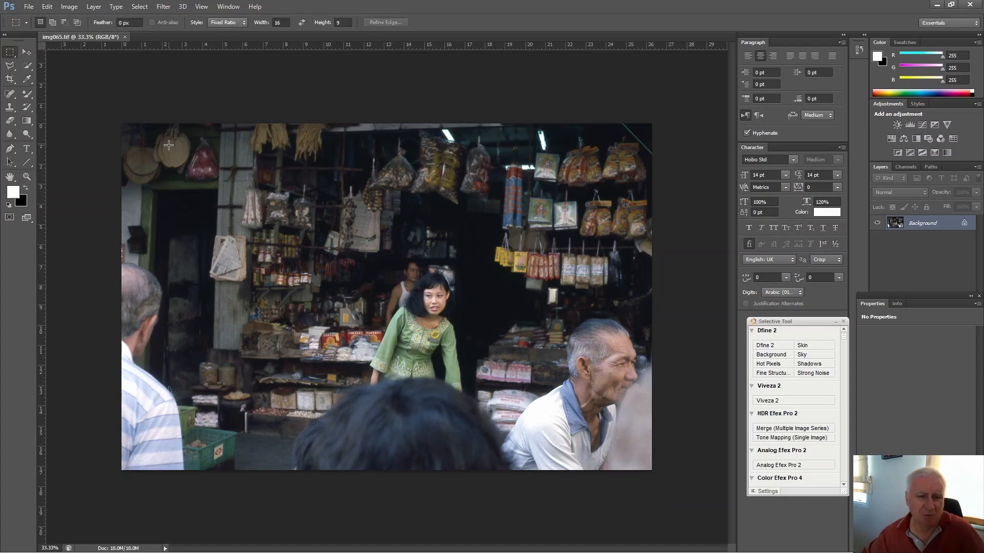
mouse_move(278, 142)
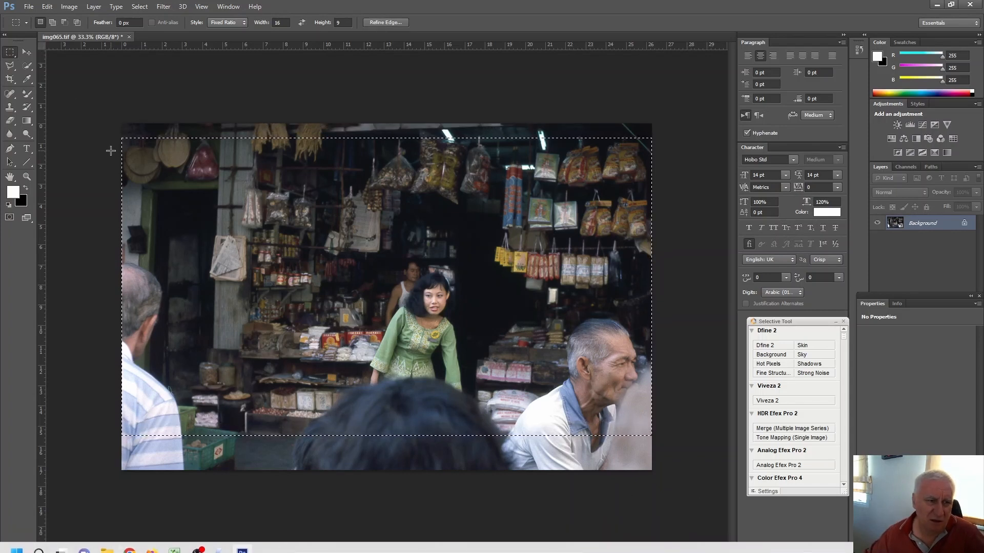
left_click(70, 7)
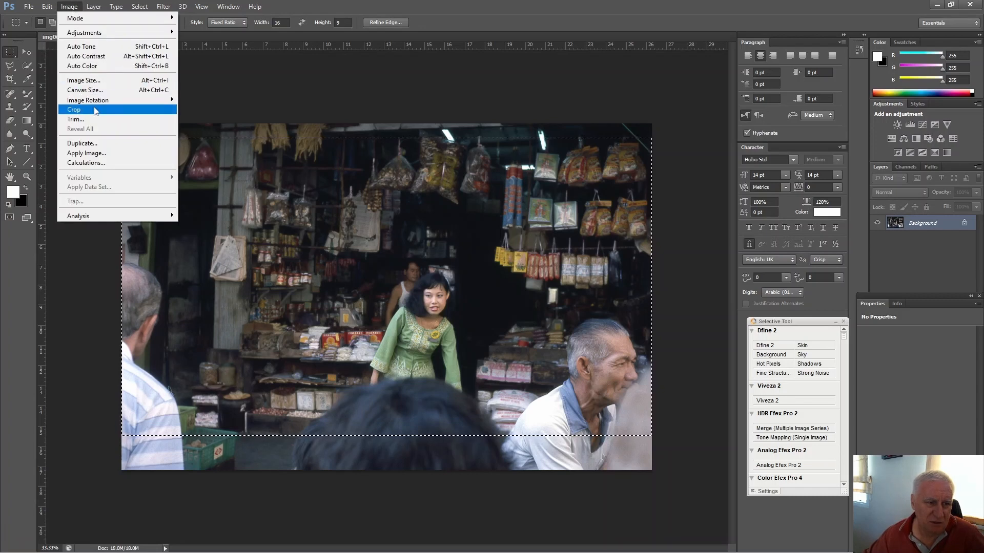
left_click(73, 109)
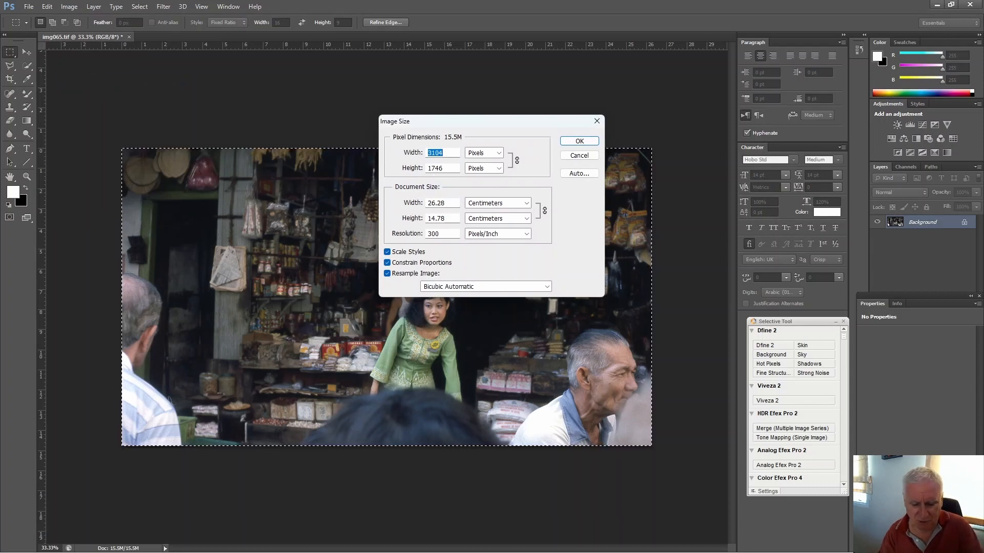
type("1920")
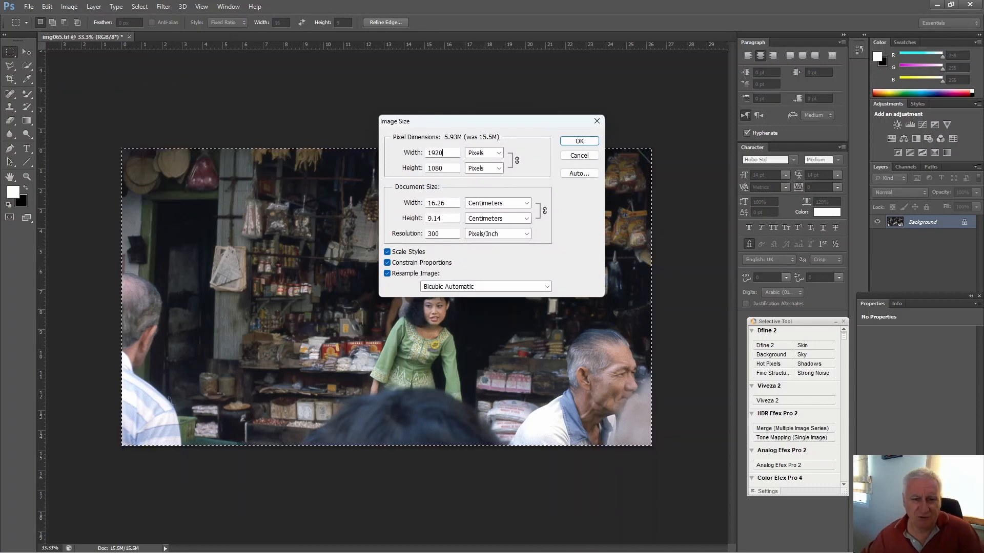
left_click(579, 141)
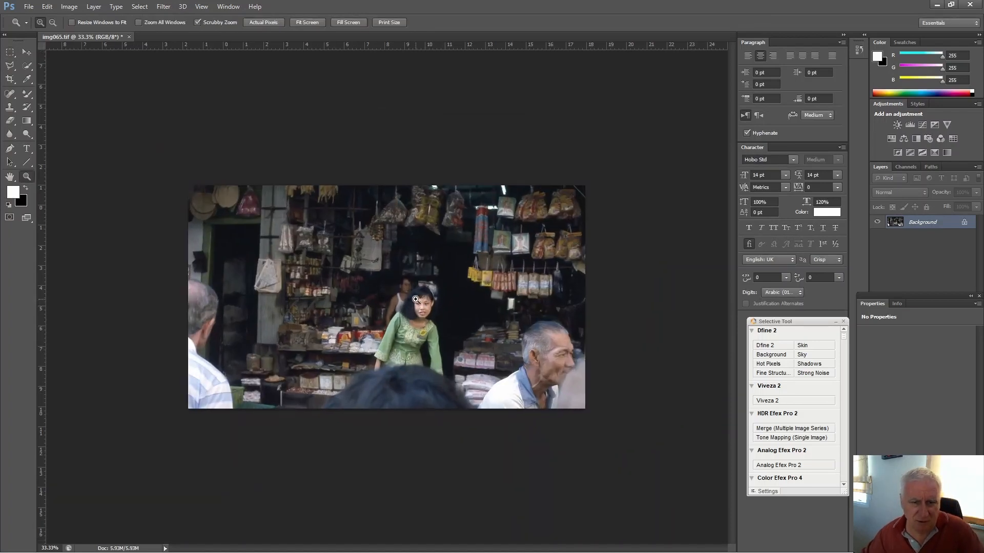
Add a Levels adjustment with white input 242 and flatten it into the Background layer.
left_click(415, 300)
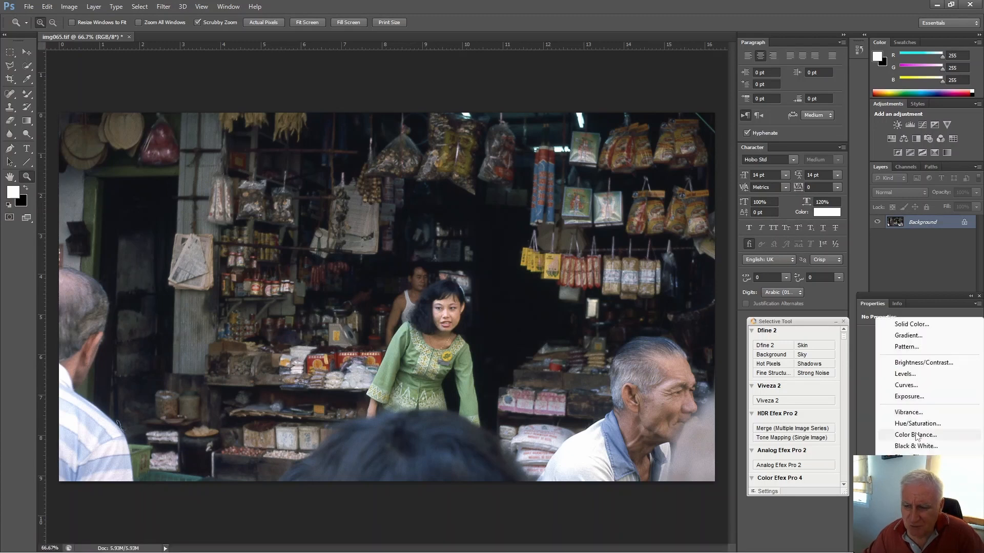
left_click(905, 373)
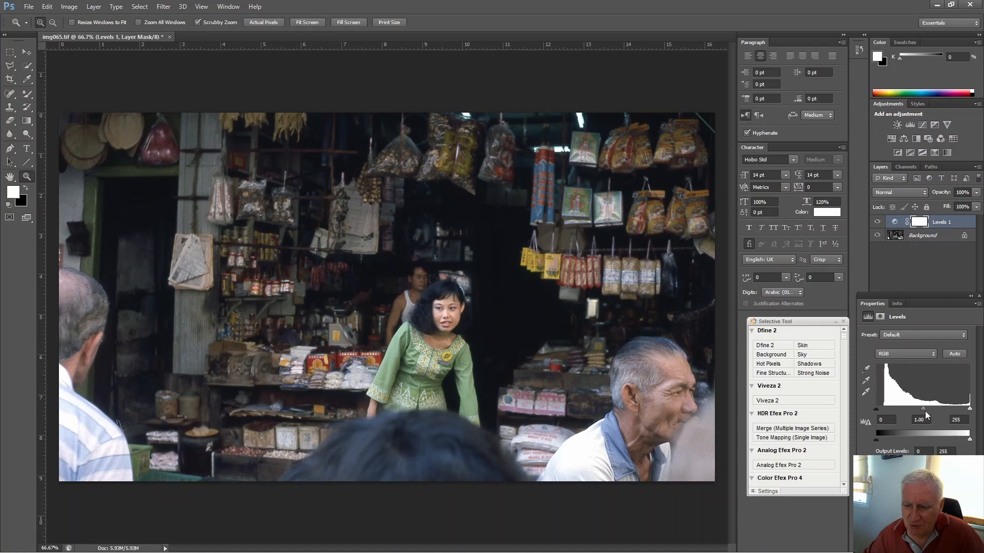
left_click_drag(927, 425, 921, 426)
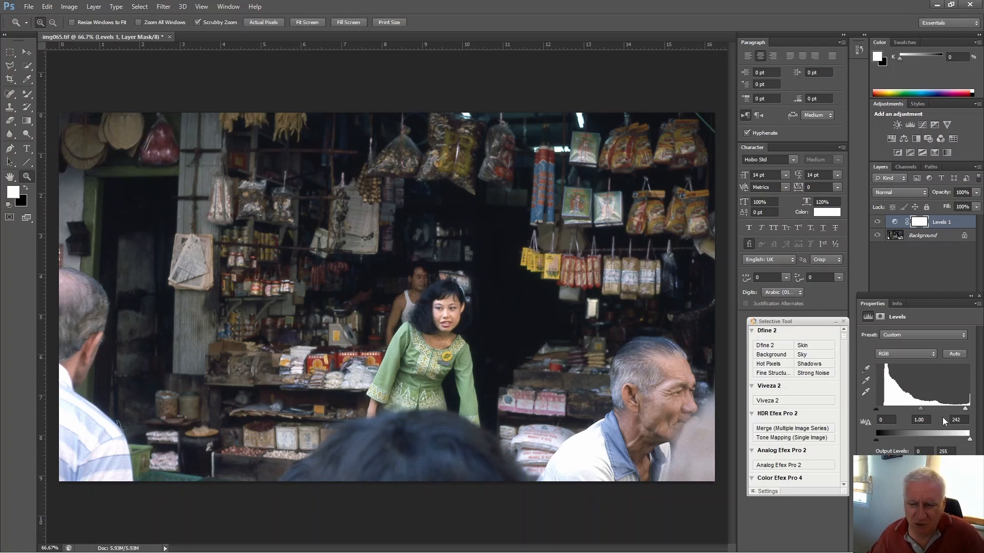
mouse_move(523, 220)
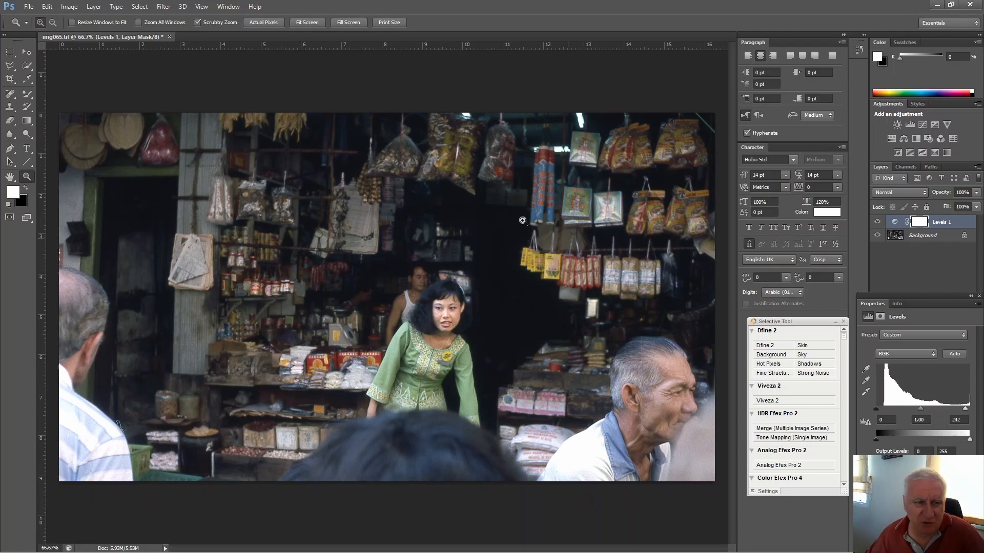
left_click(94, 6)
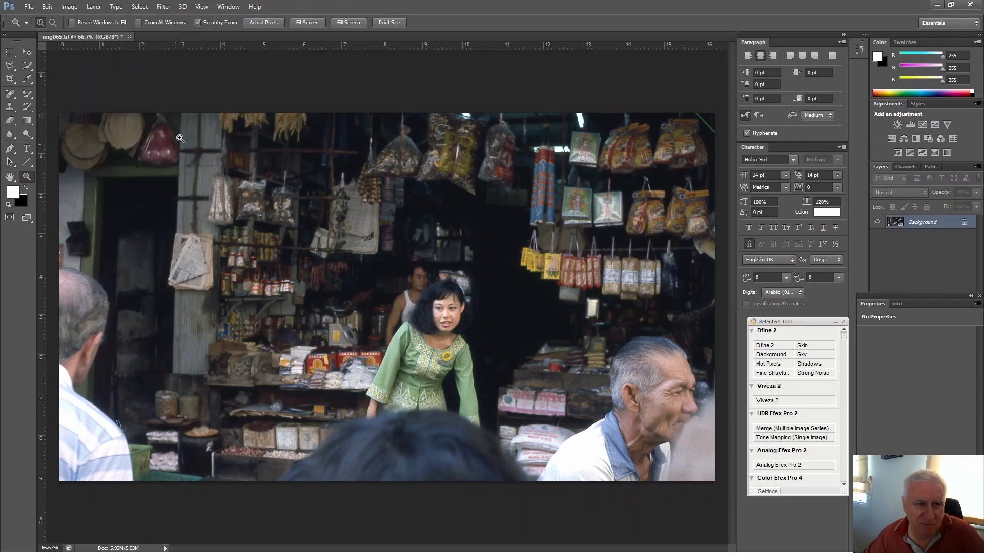
Apply Smart Sharpen with 50% amount and 0.3 px radius.
left_click(163, 7)
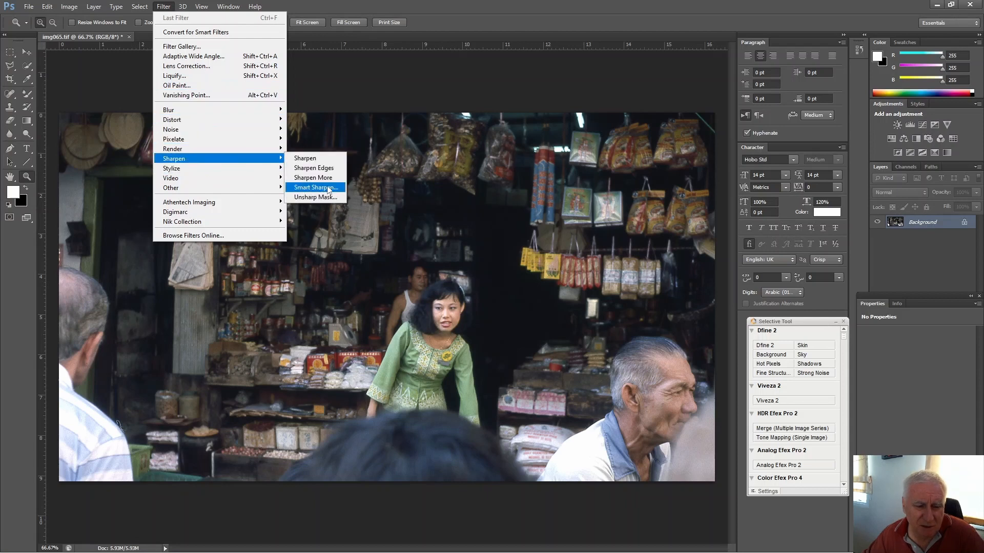
left_click(313, 187)
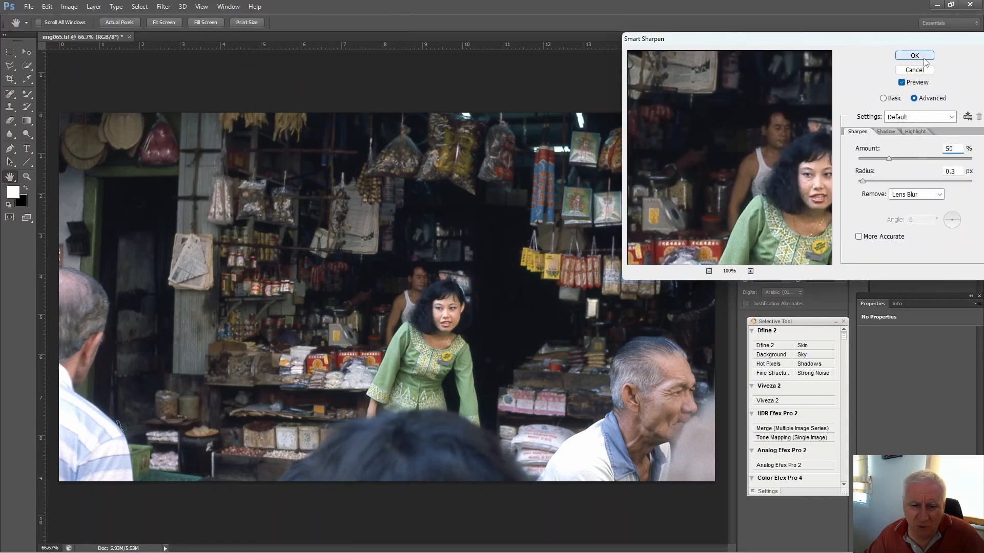
left_click(914, 56)
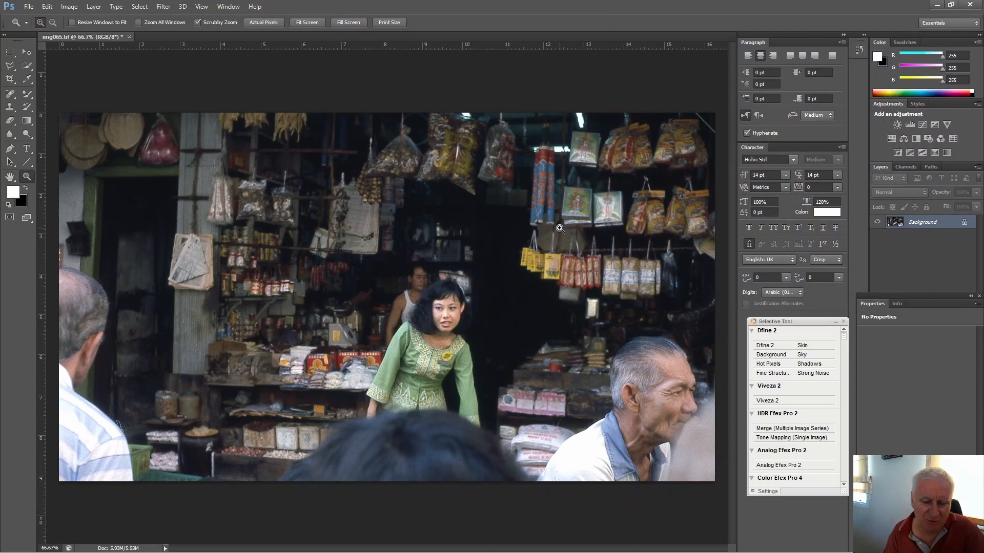